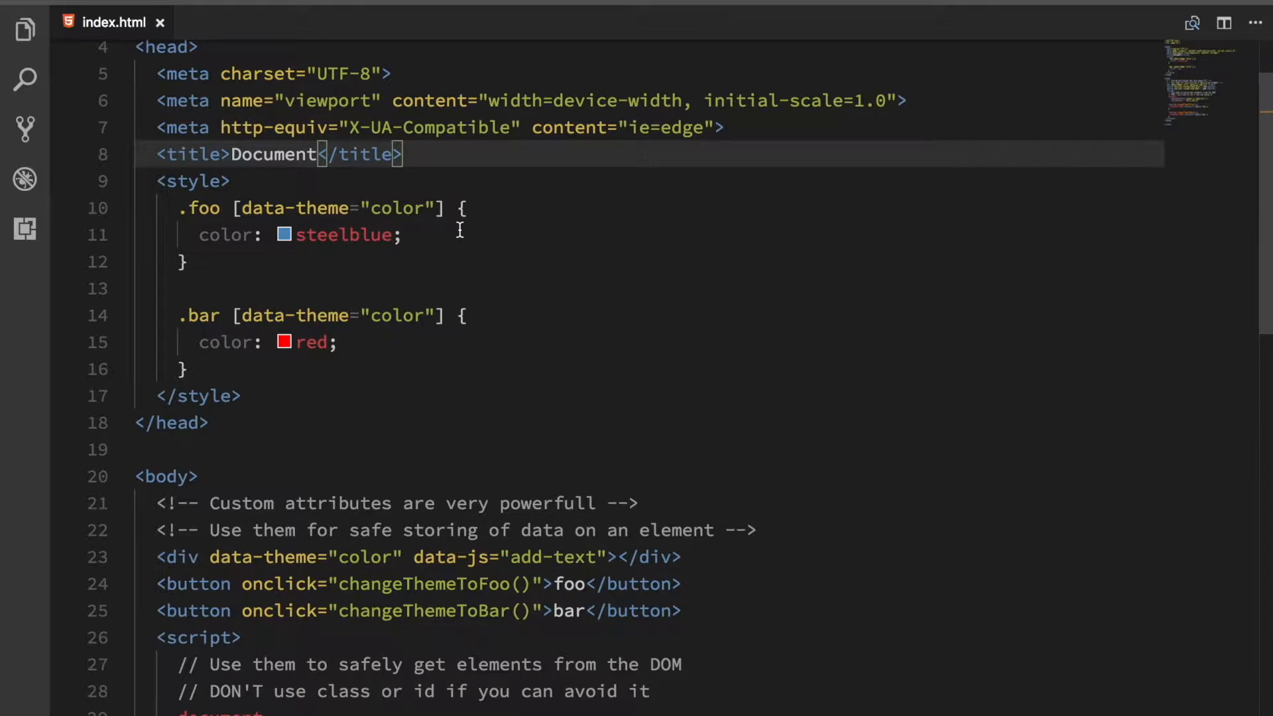
Review the foo rule's steelblue and the bar rule's red colour declarations in the stylesheet.
scroll("down", 3)
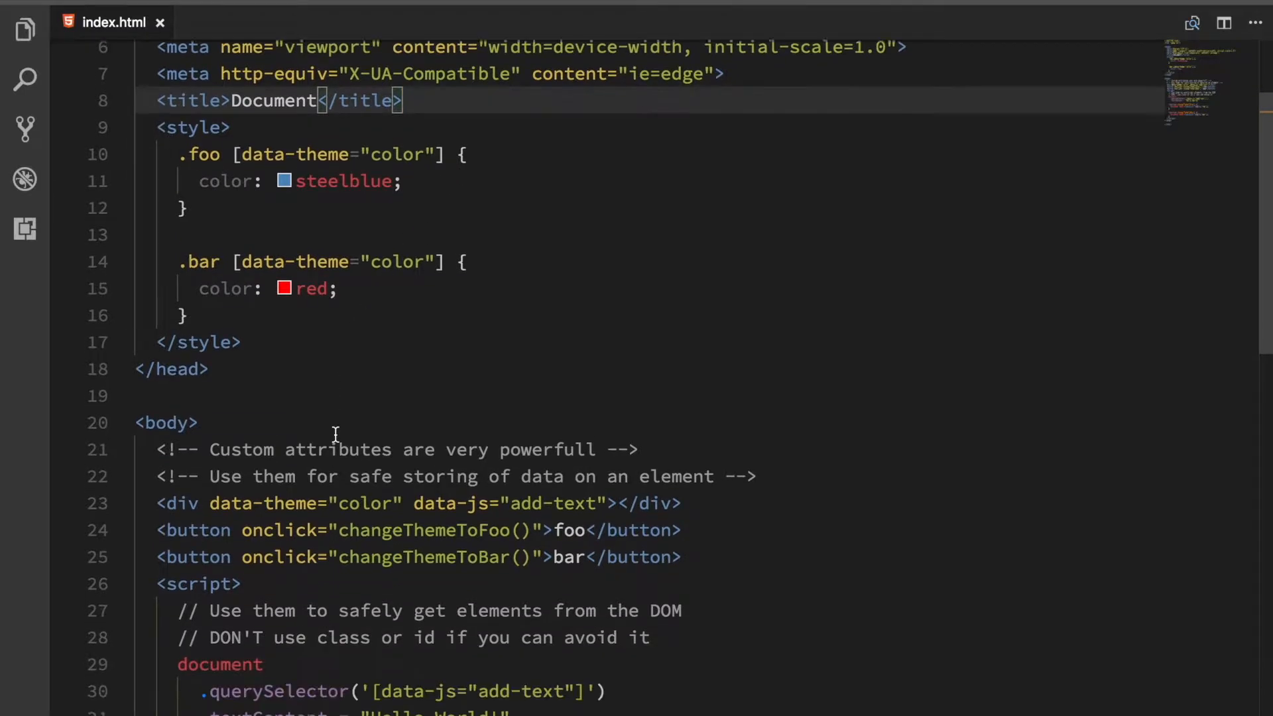
scroll("down", 3)
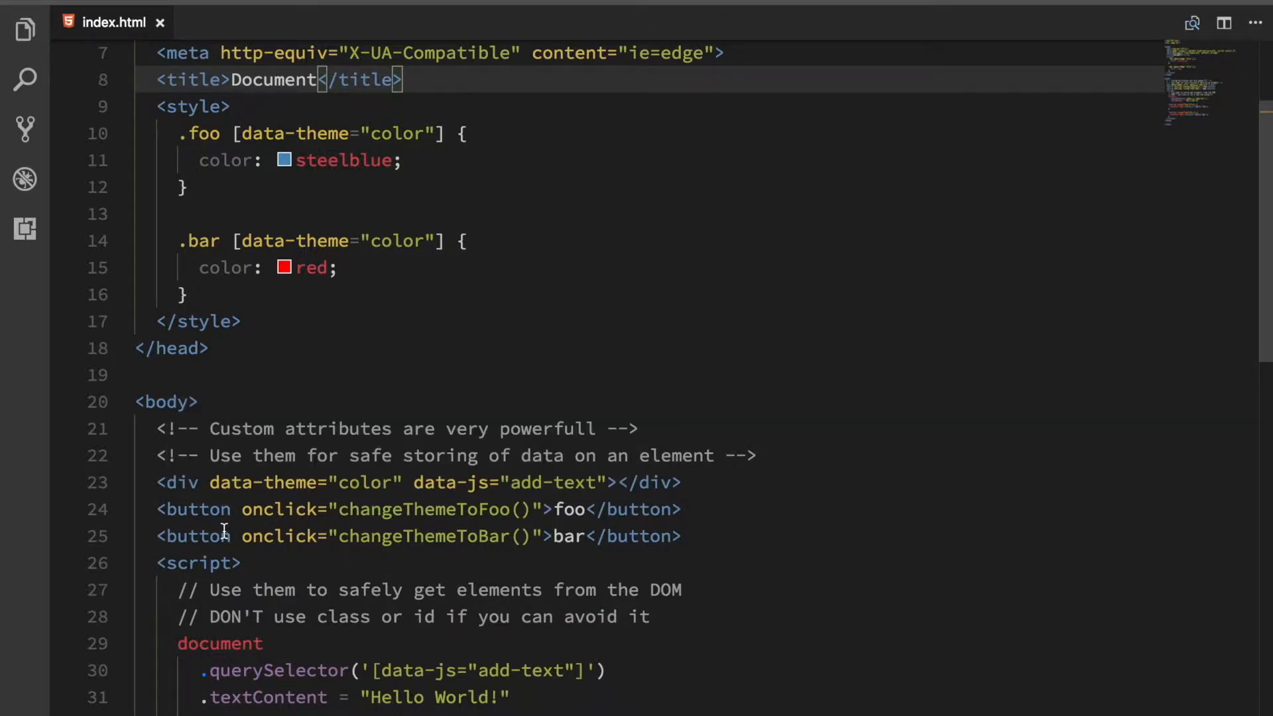
mouse_move(734, 500)
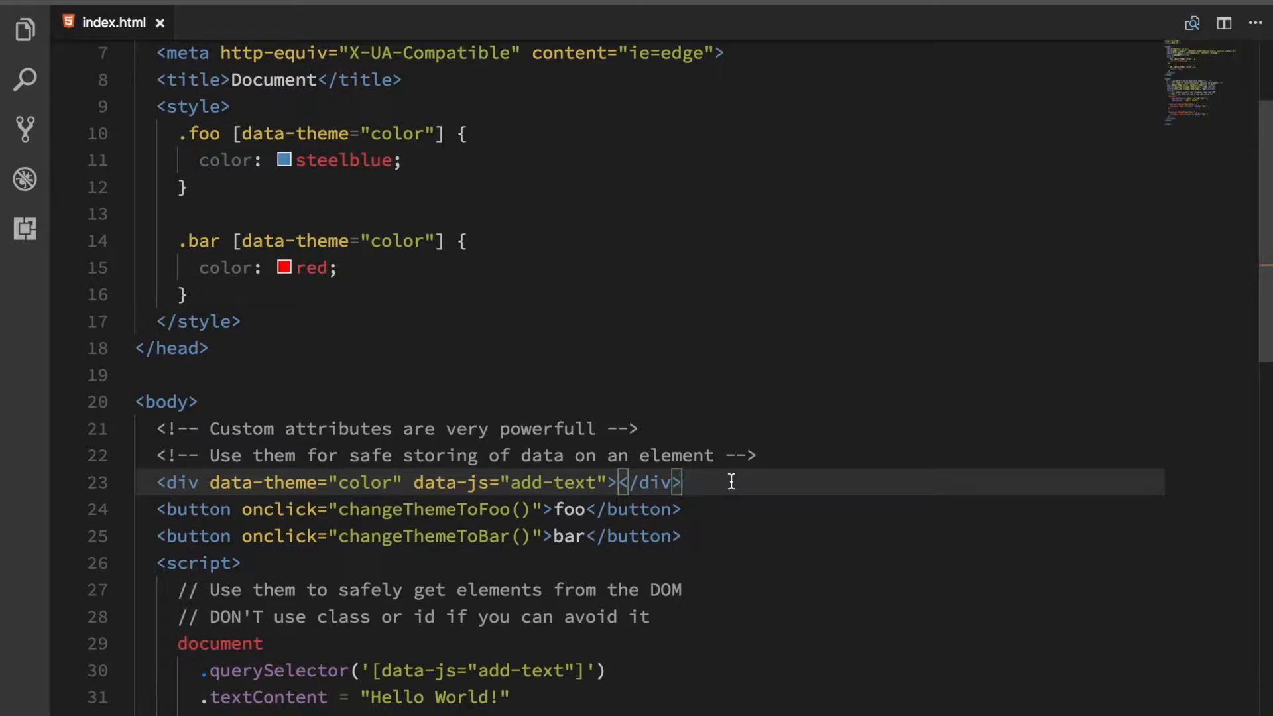
mouse_move(678, 374)
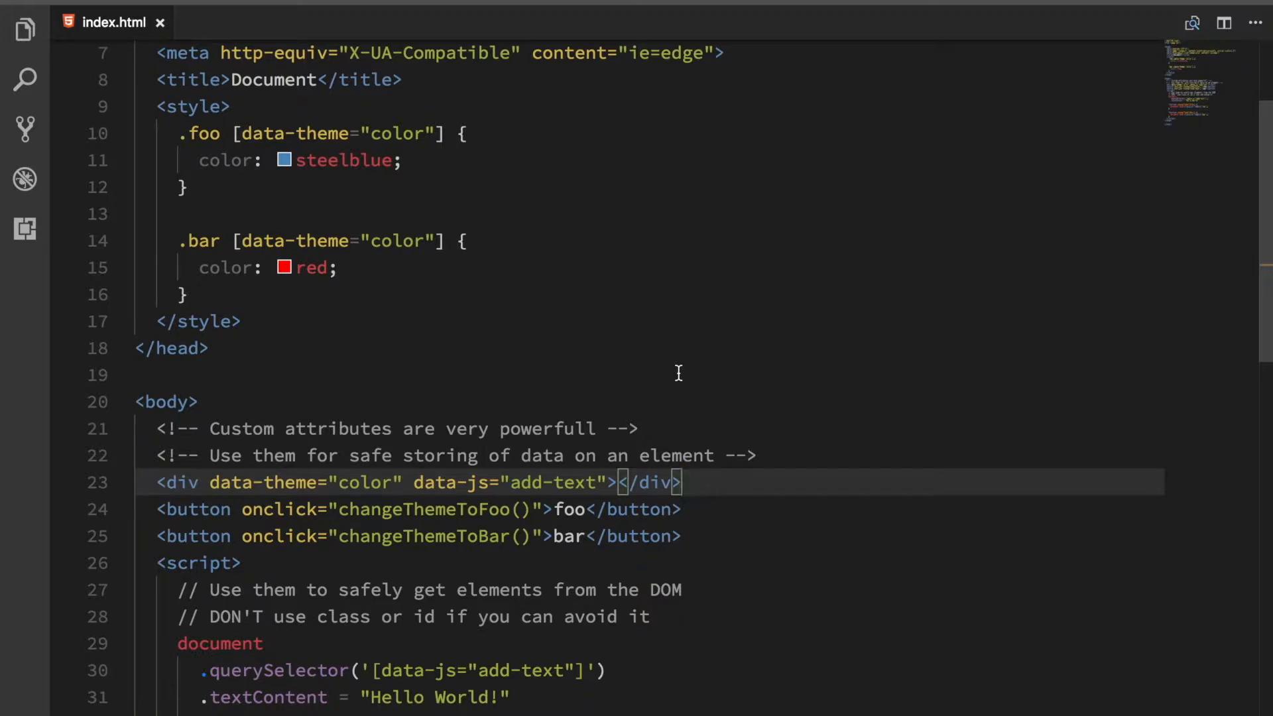
scroll("down", 3)
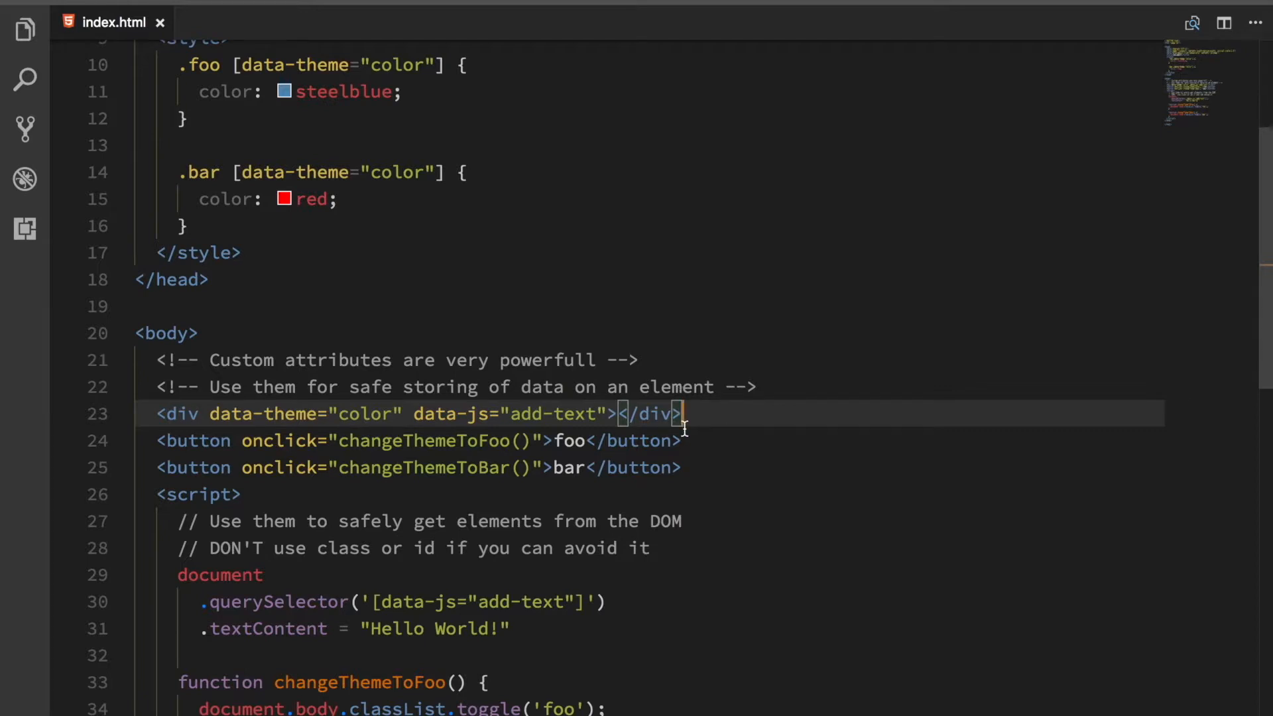
scroll("down", 3)
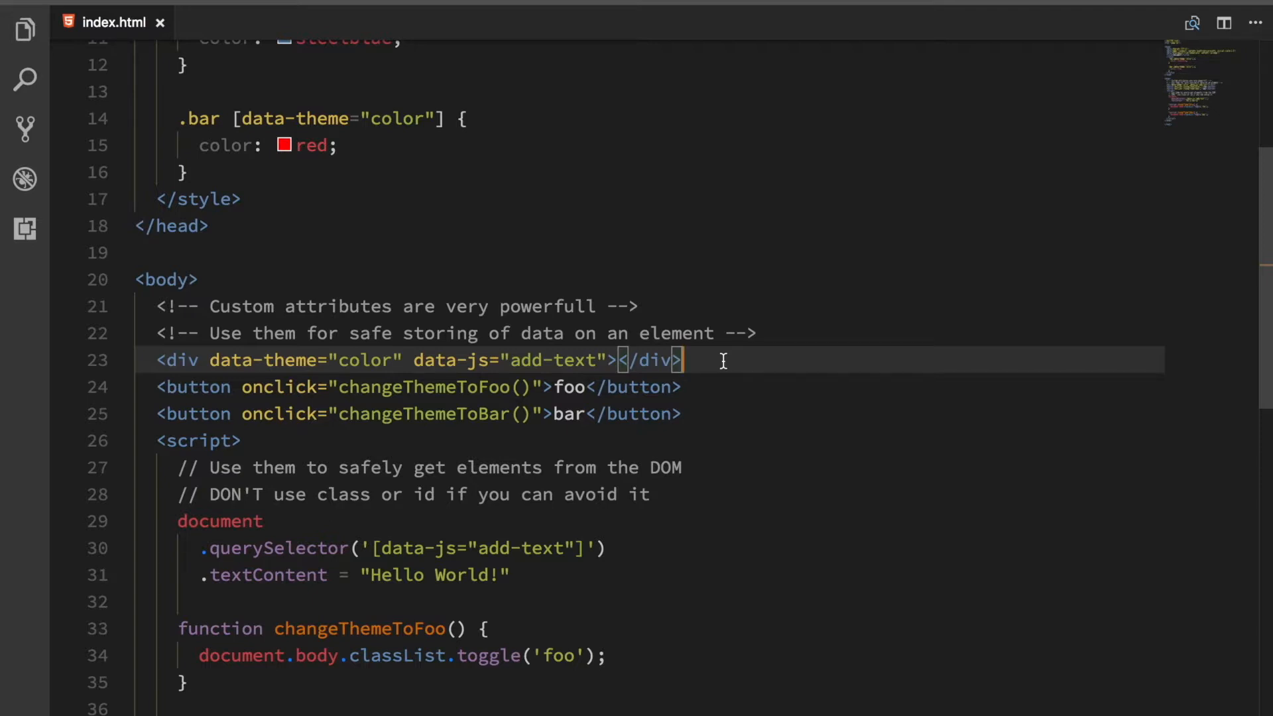
mouse_move(627, 400)
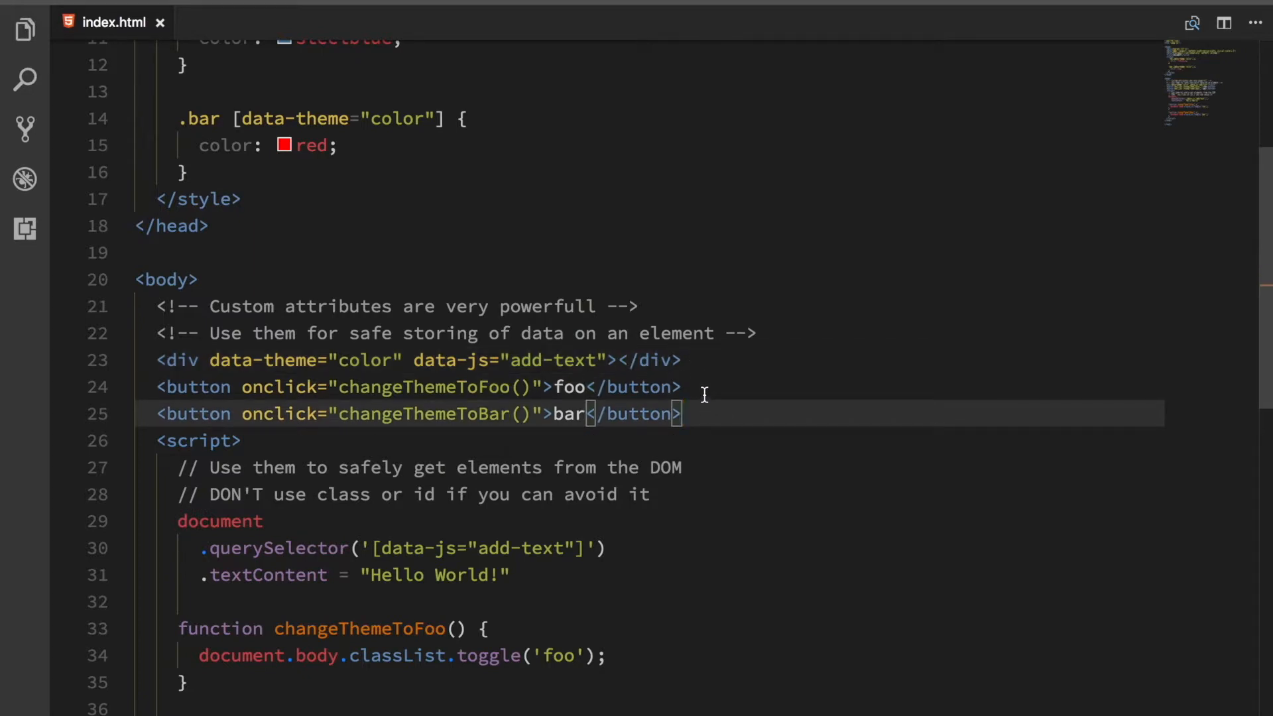
mouse_move(394, 428)
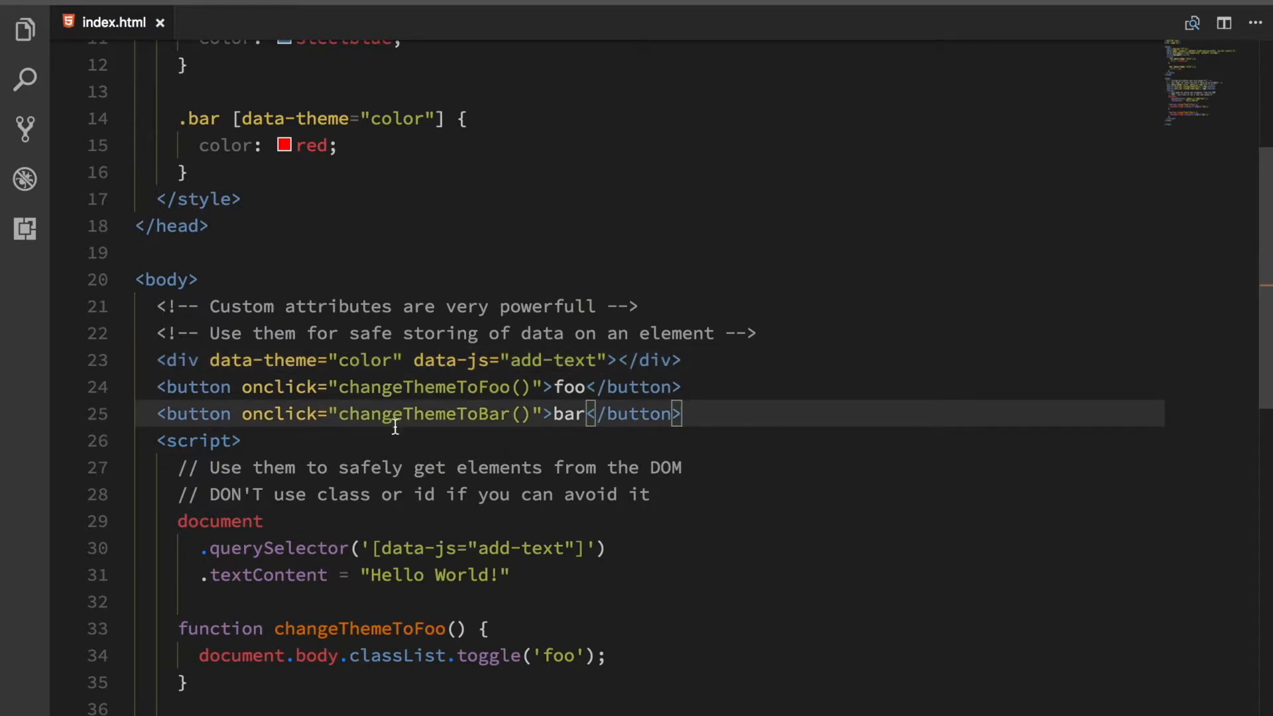
mouse_move(478, 386)
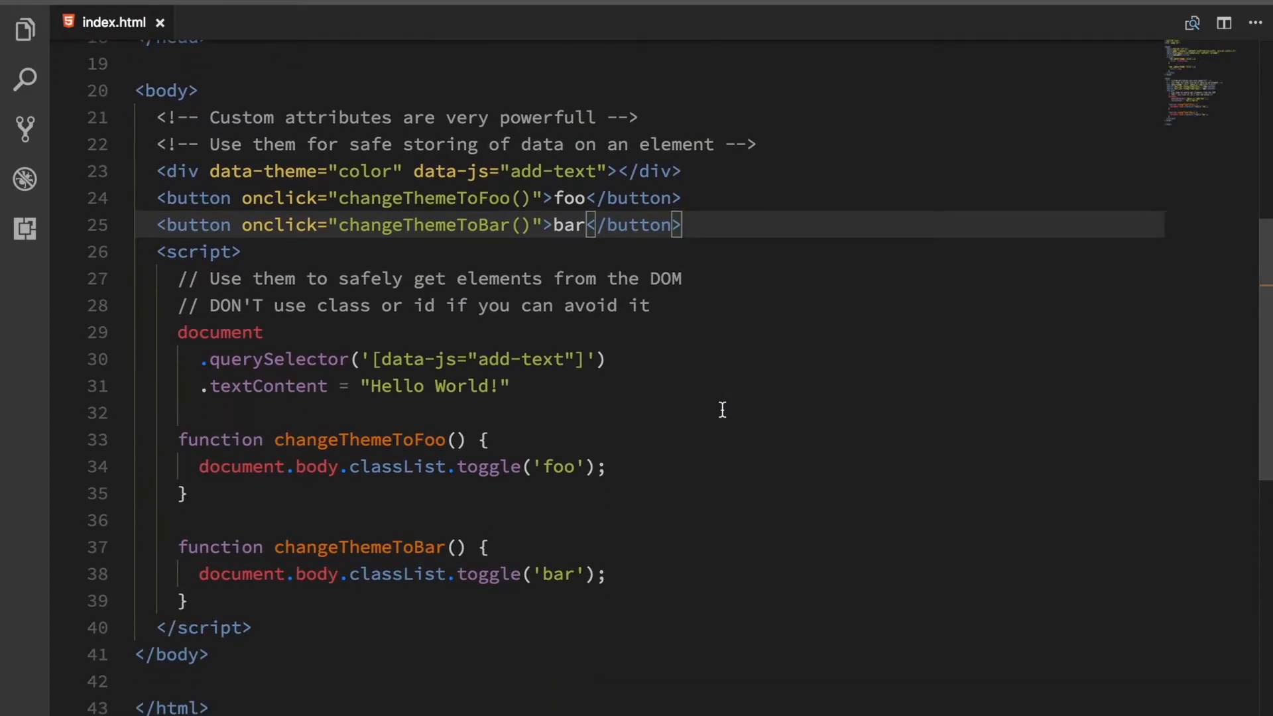
mouse_move(577, 418)
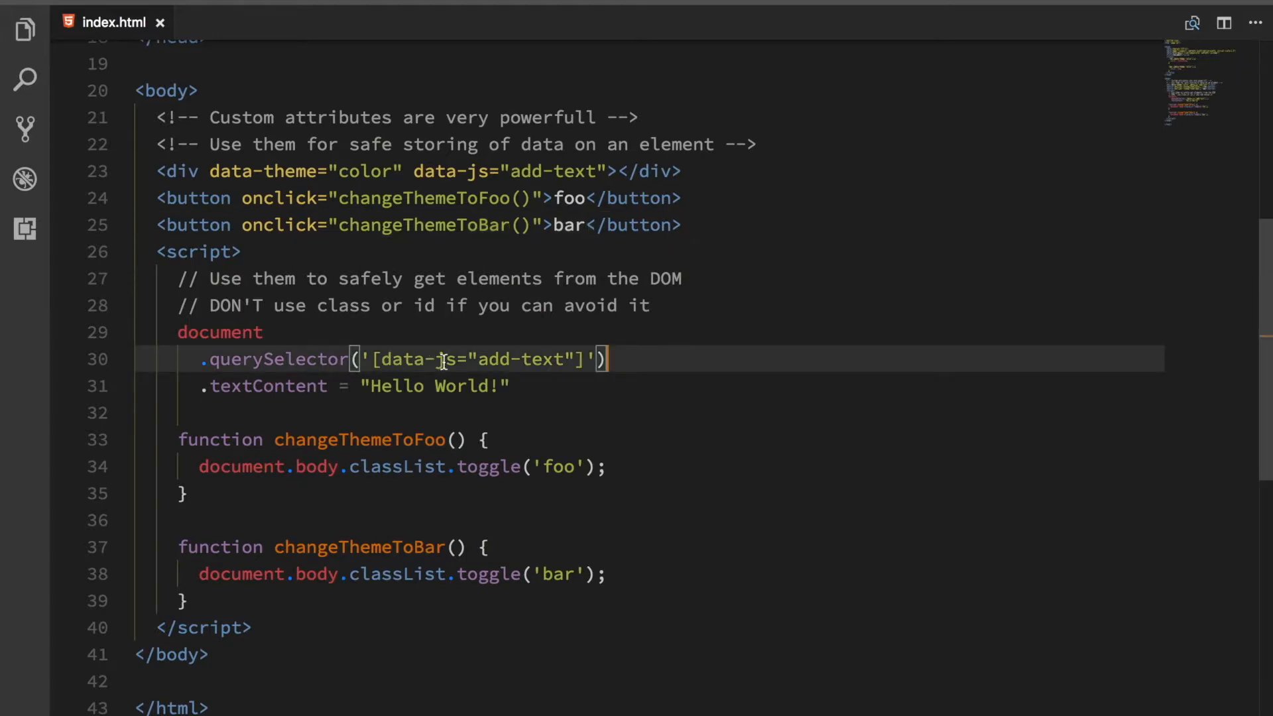
mouse_move(325, 392)
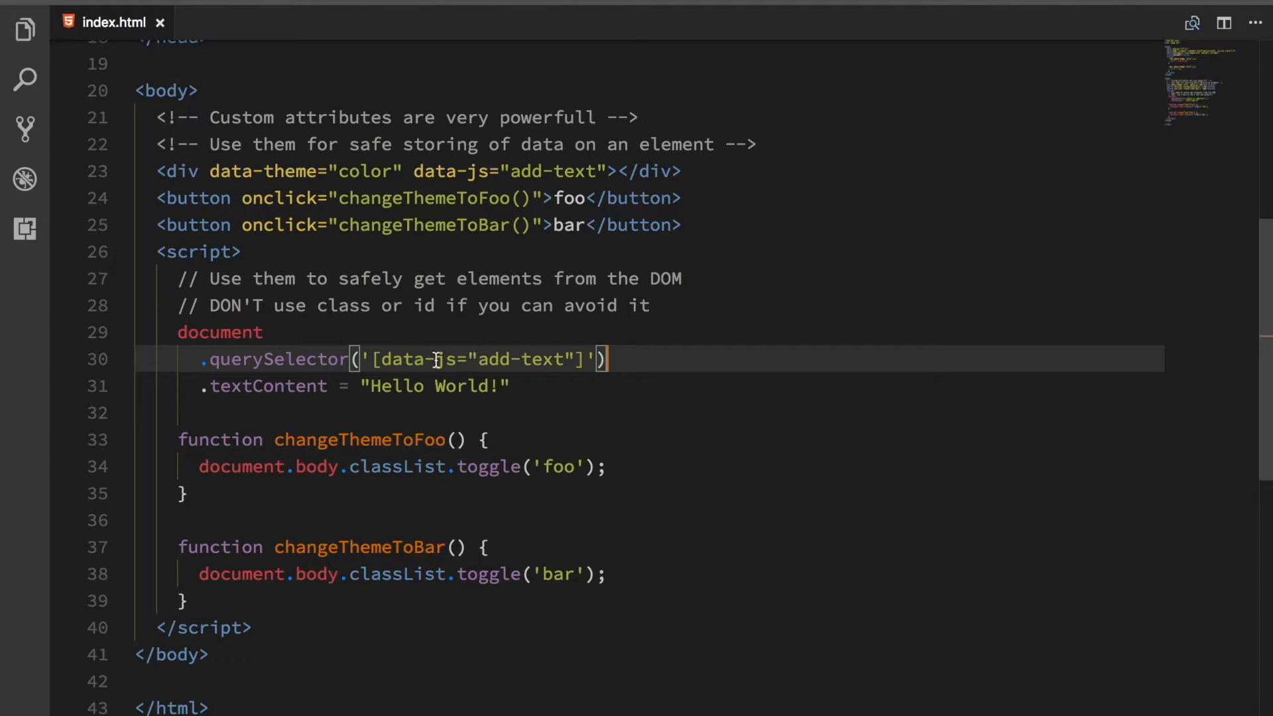
mouse_move(410, 359)
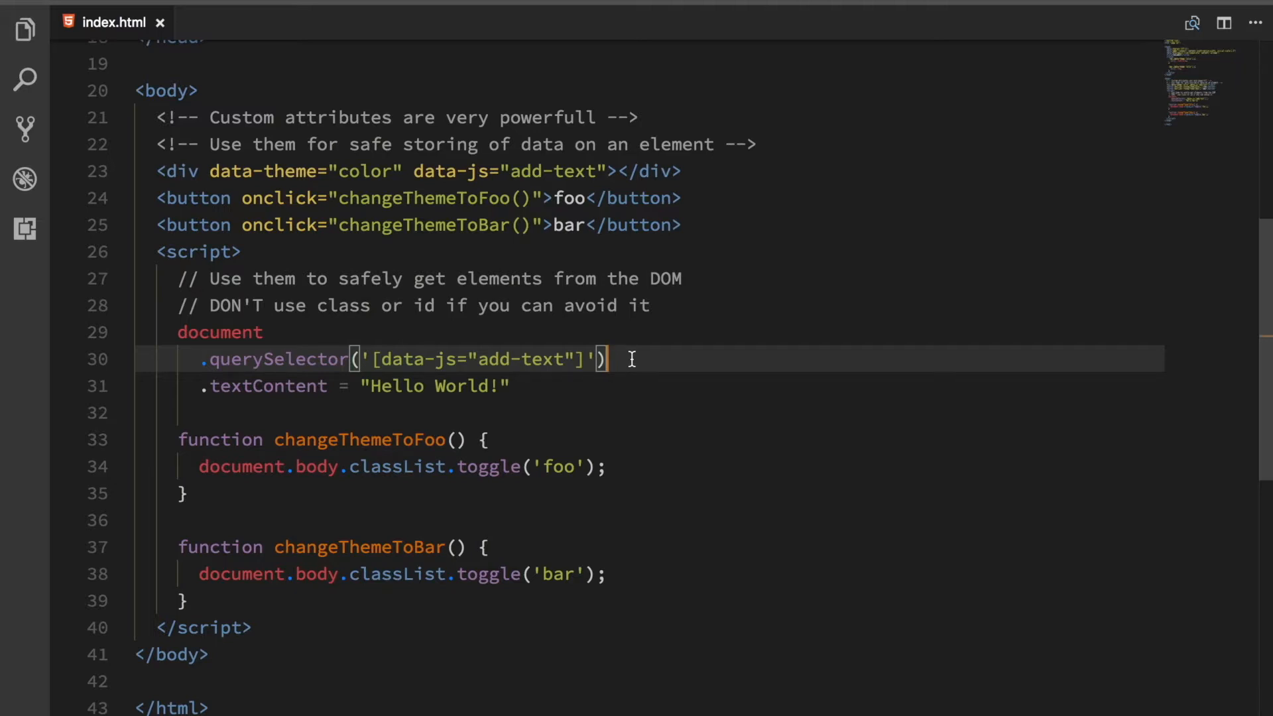
mouse_move(439, 367)
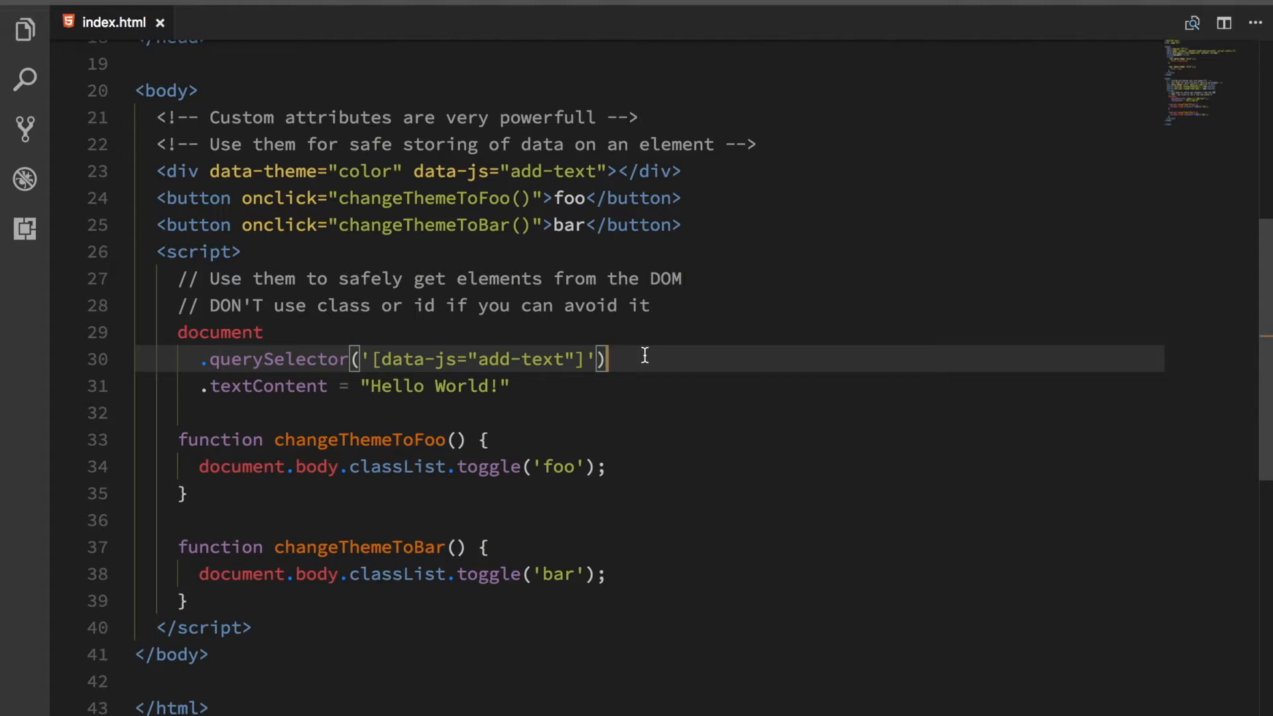
mouse_move(549, 440)
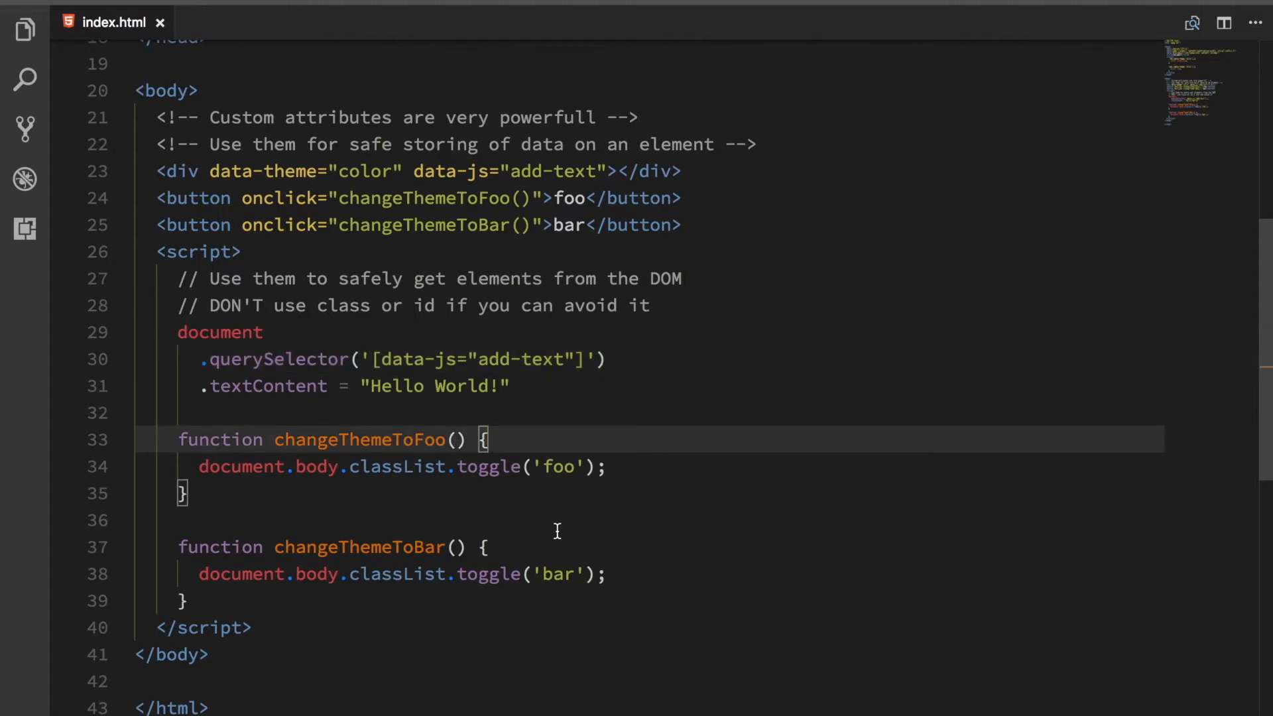
mouse_move(297, 507)
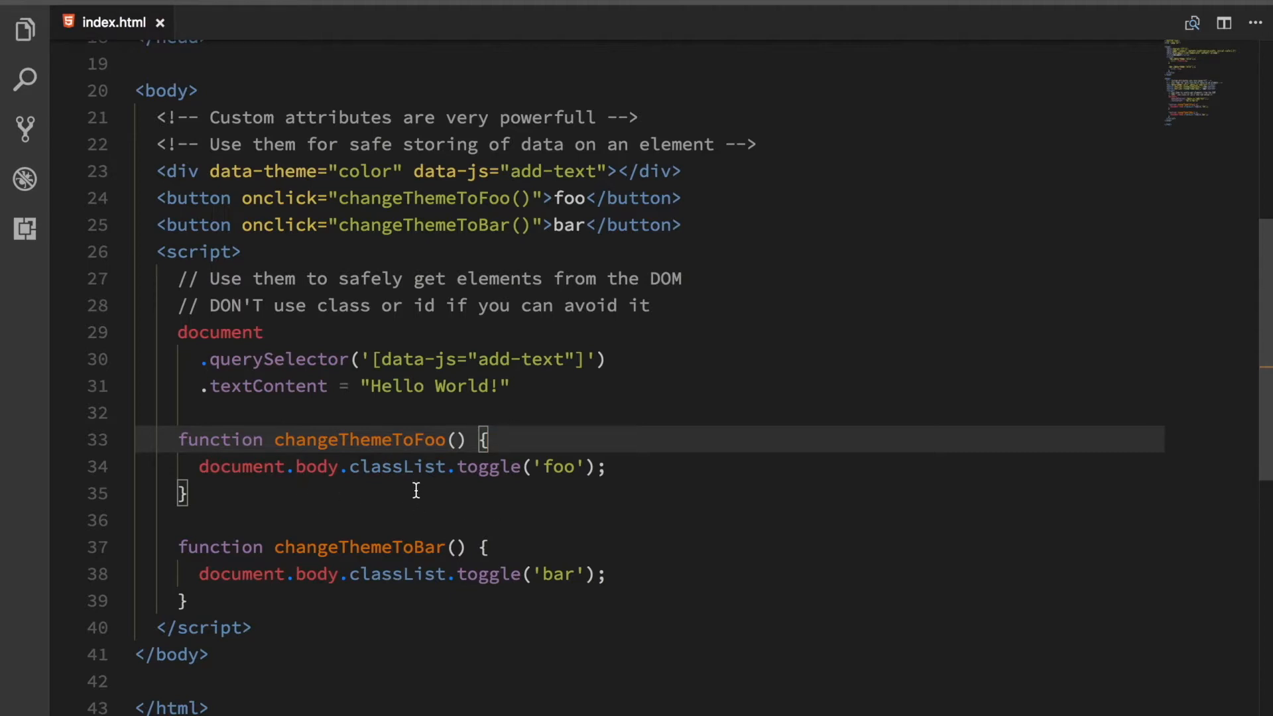
mouse_move(475, 491)
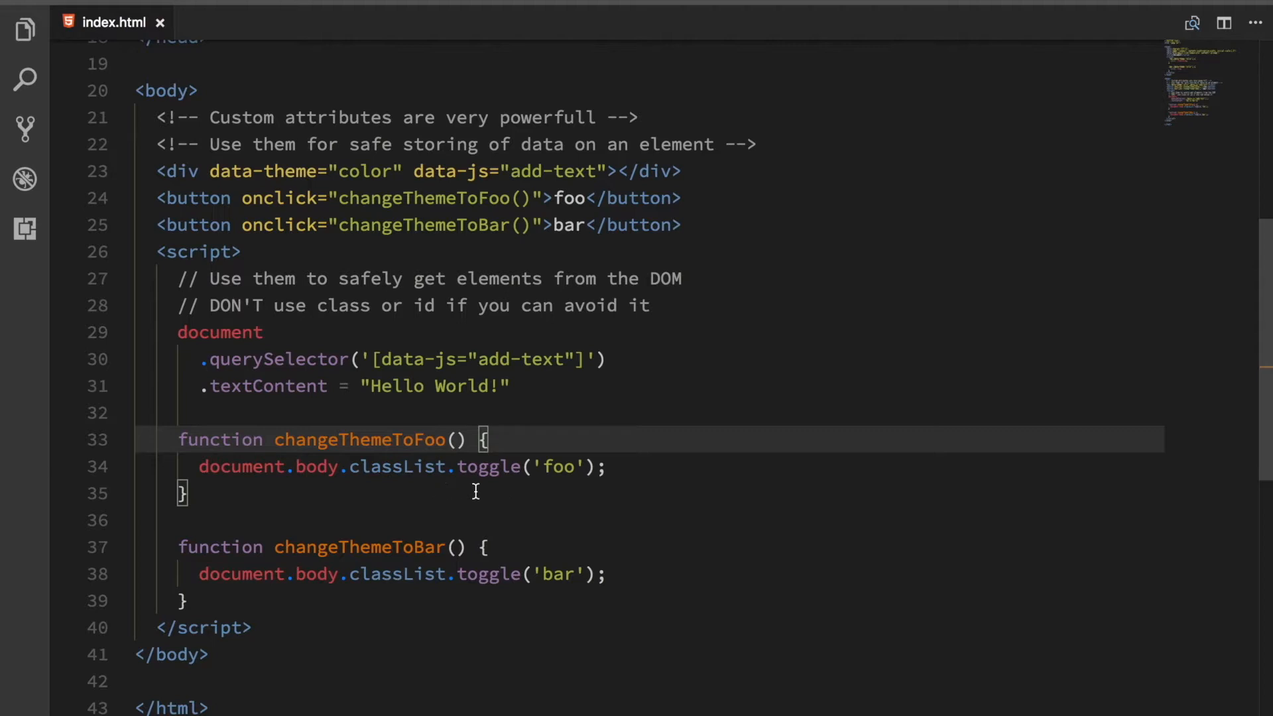
mouse_move(533, 574)
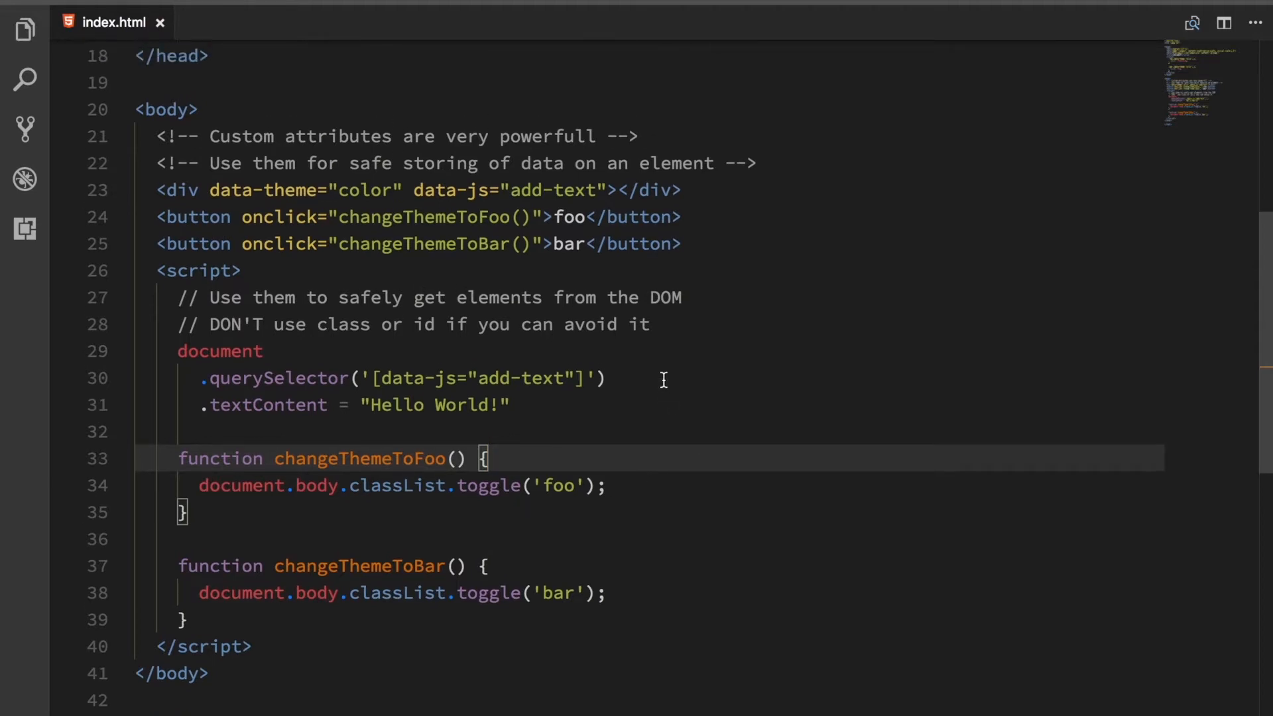
scroll("up", 3)
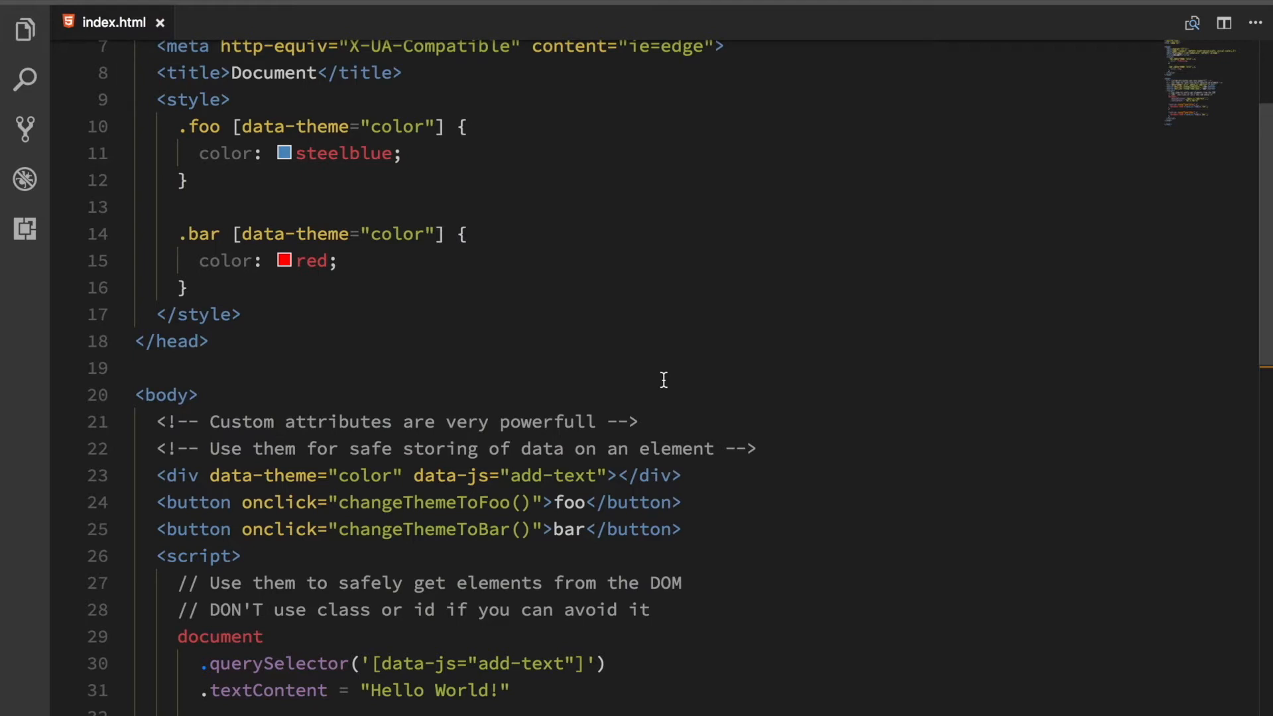
mouse_move(547, 382)
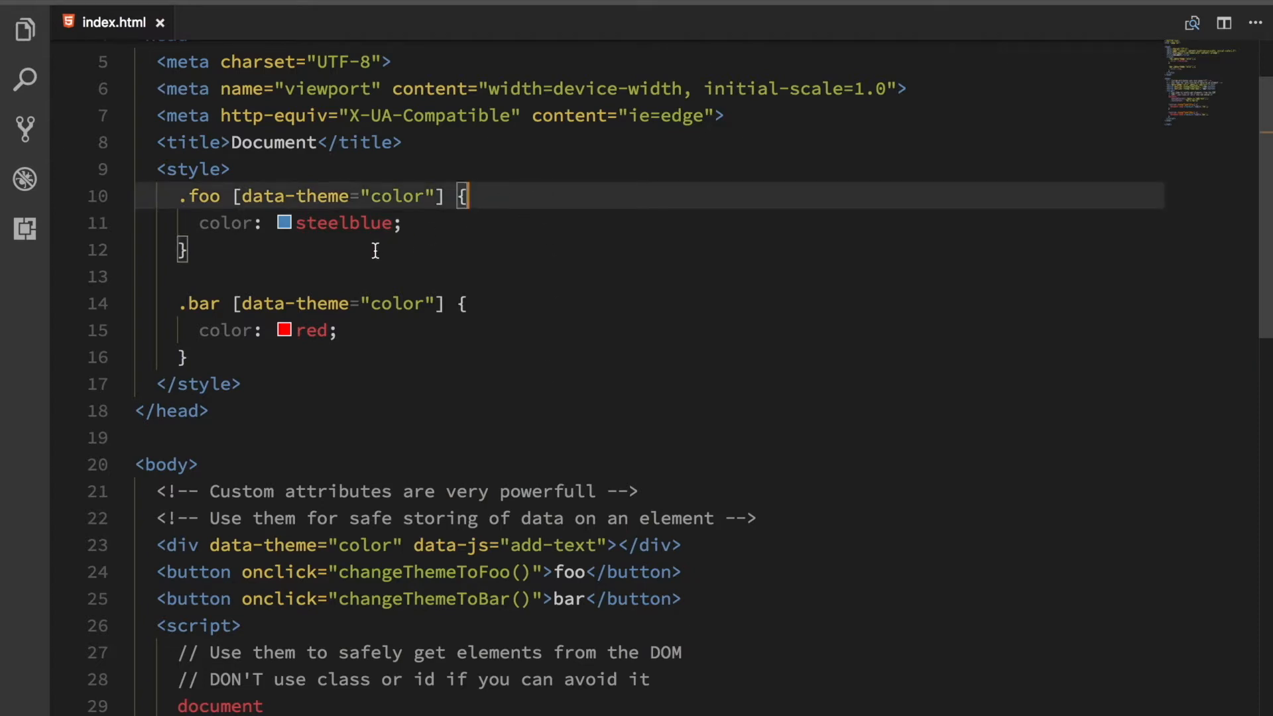
mouse_move(287, 241)
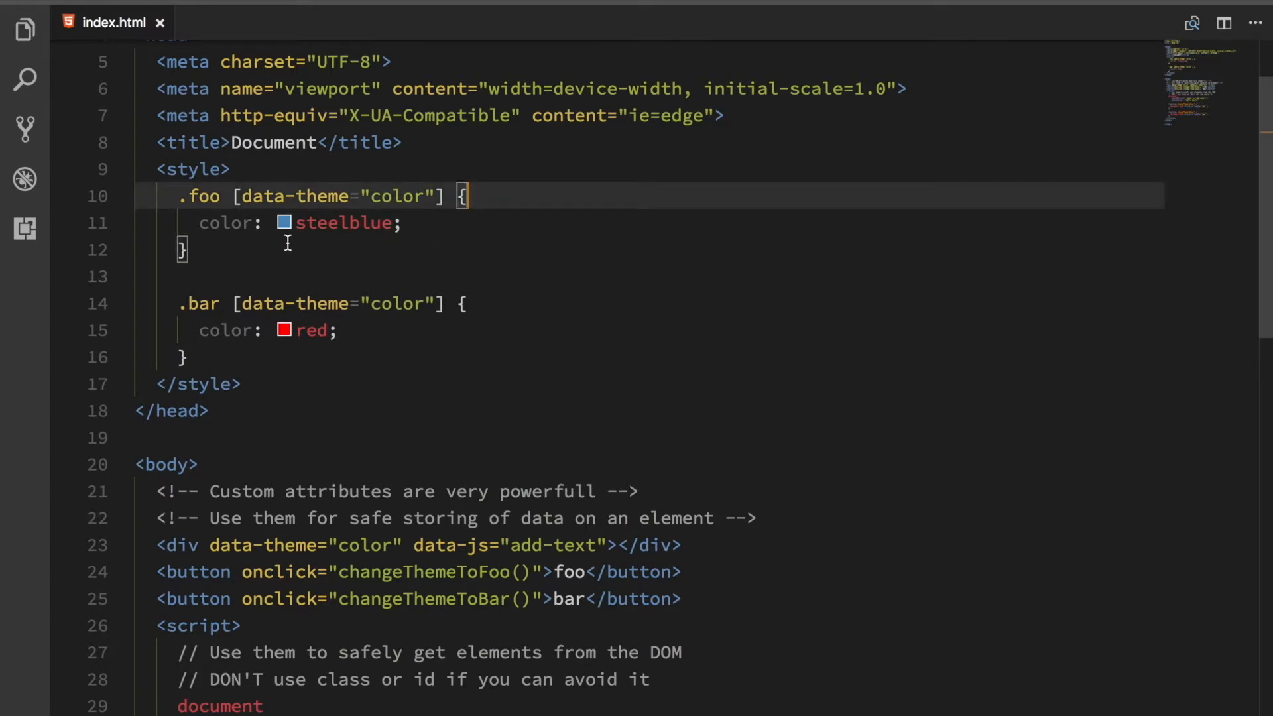
mouse_move(316, 484)
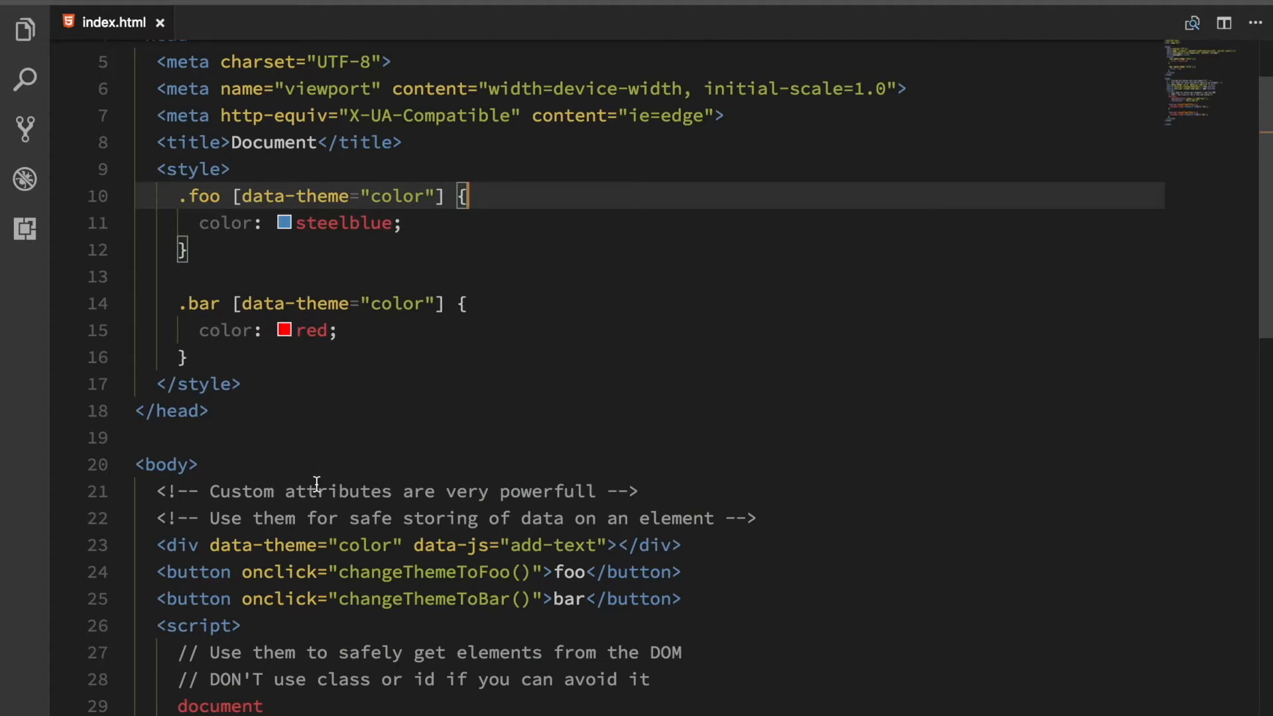
mouse_move(285, 556)
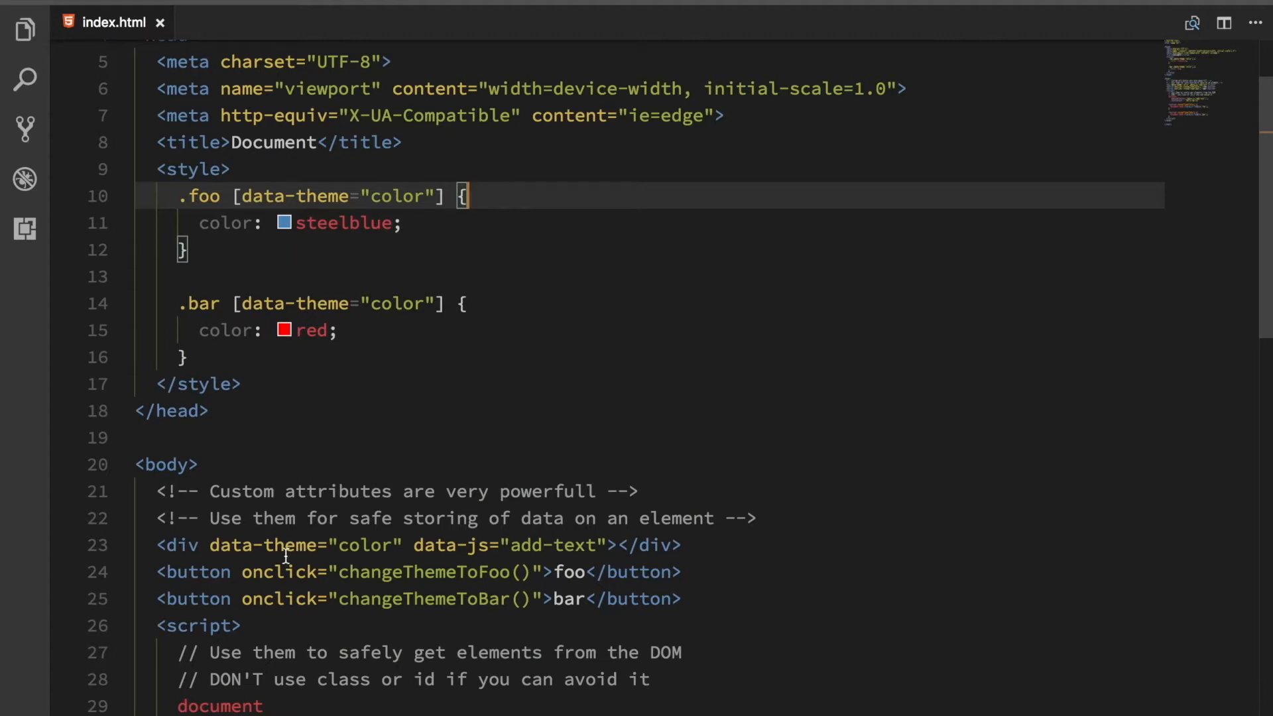
mouse_move(366, 544)
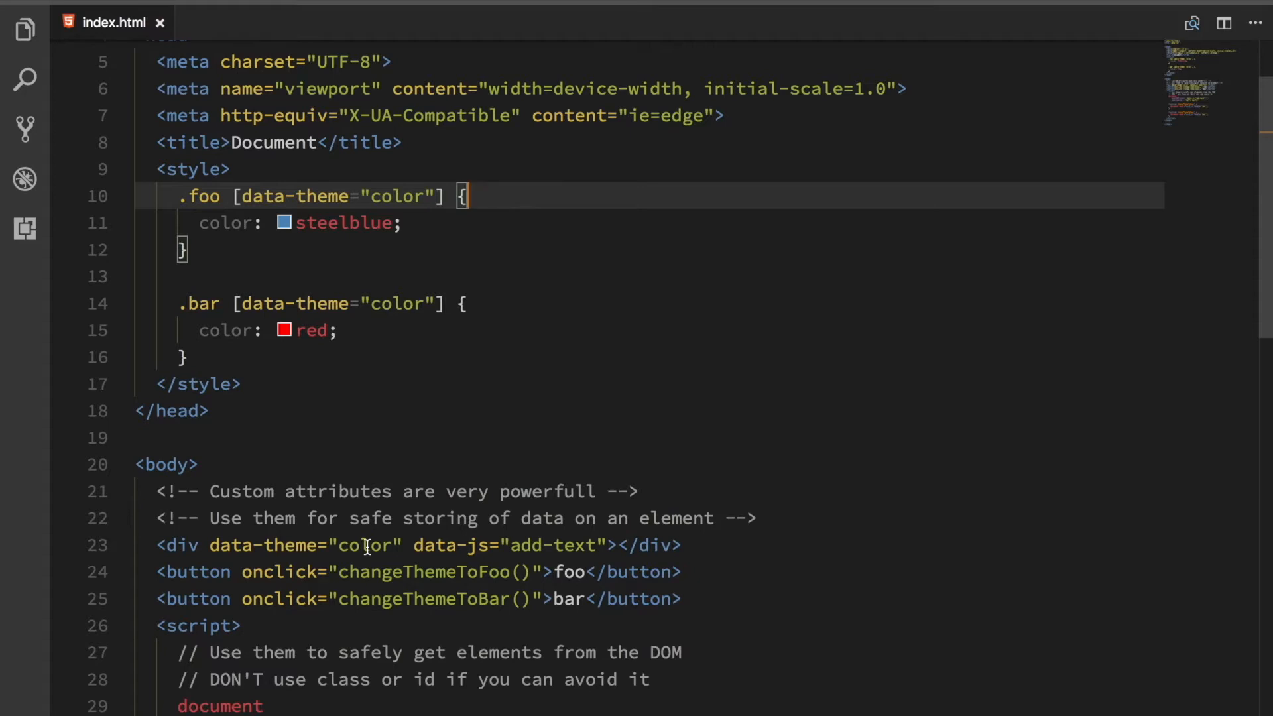
mouse_move(514, 209)
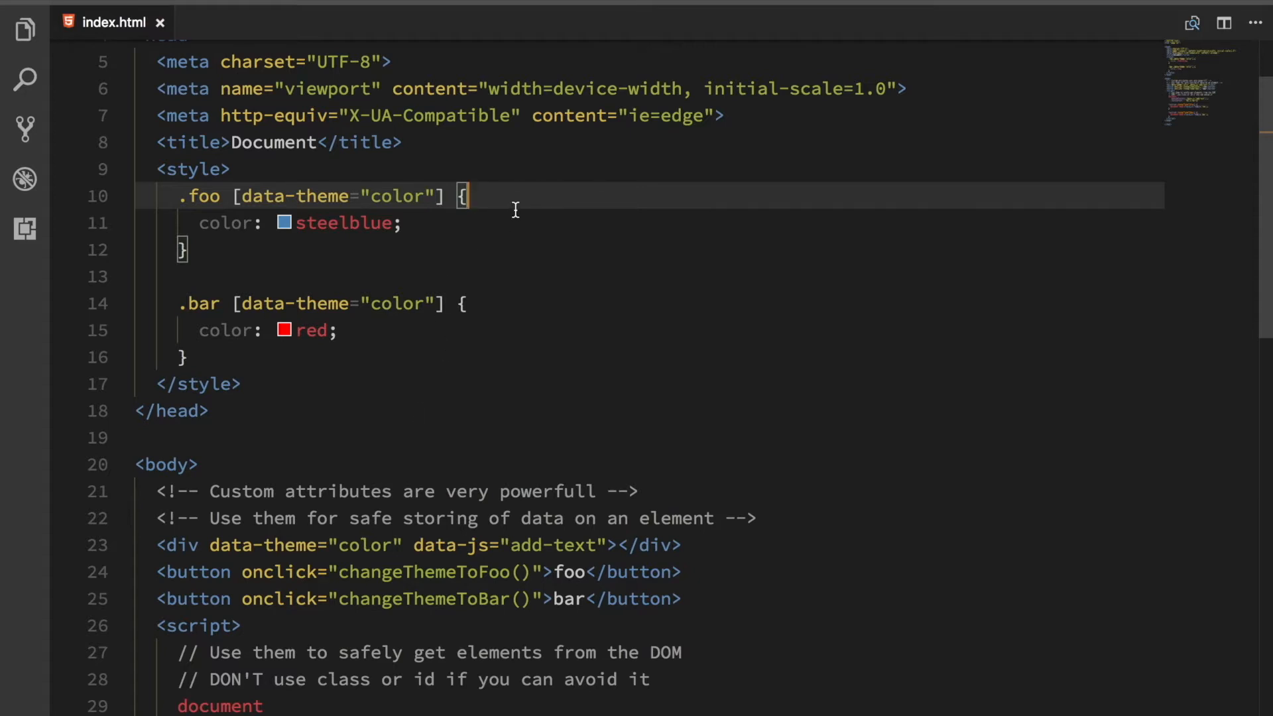
mouse_move(256, 250)
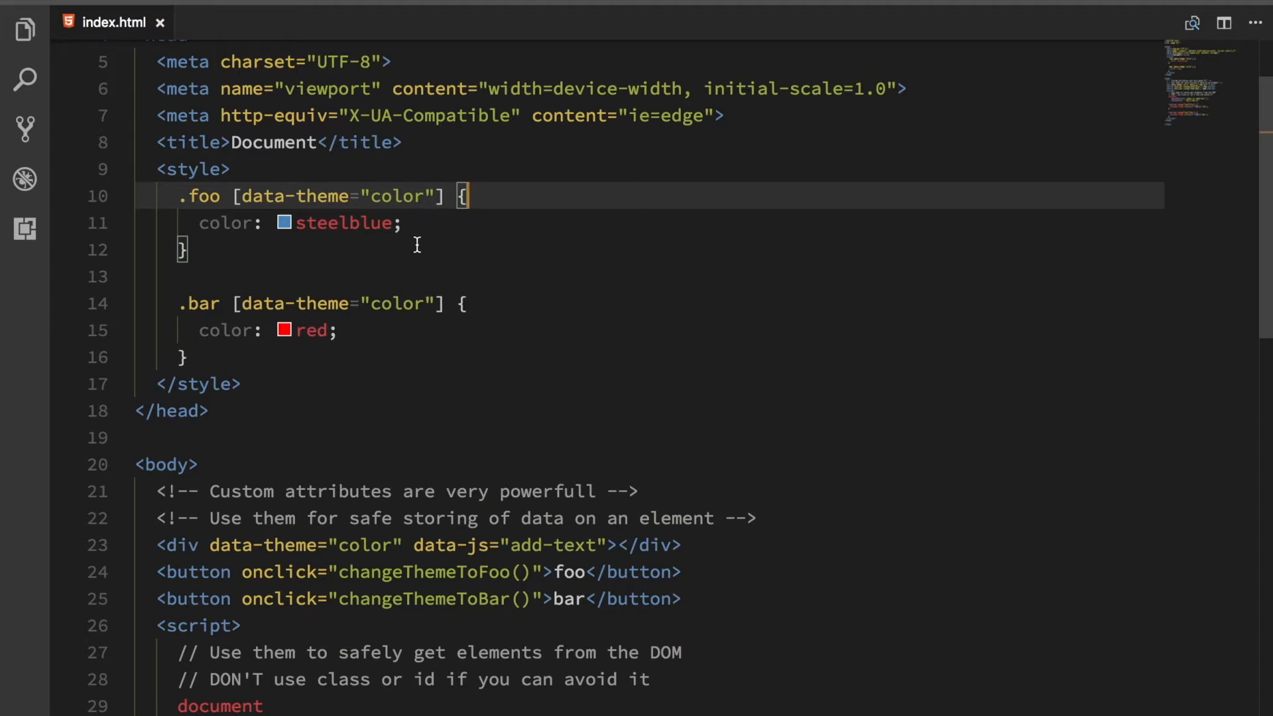
mouse_move(255, 247)
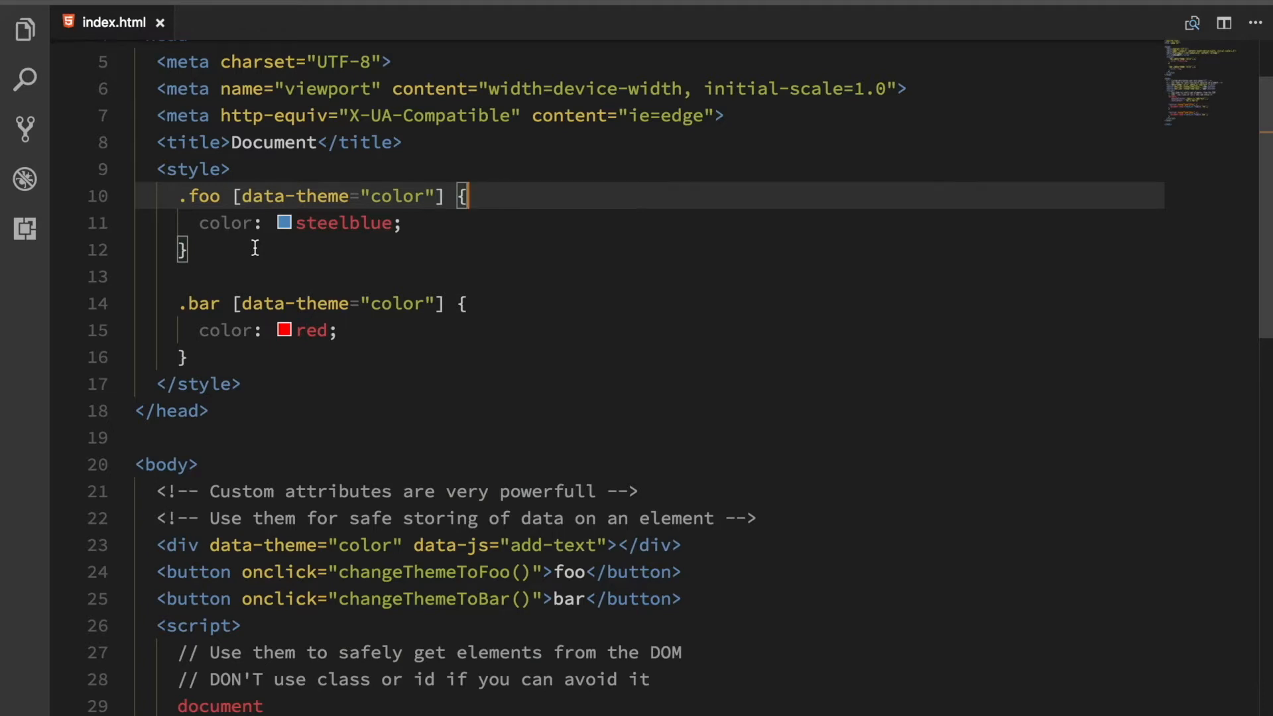
mouse_move(172, 196)
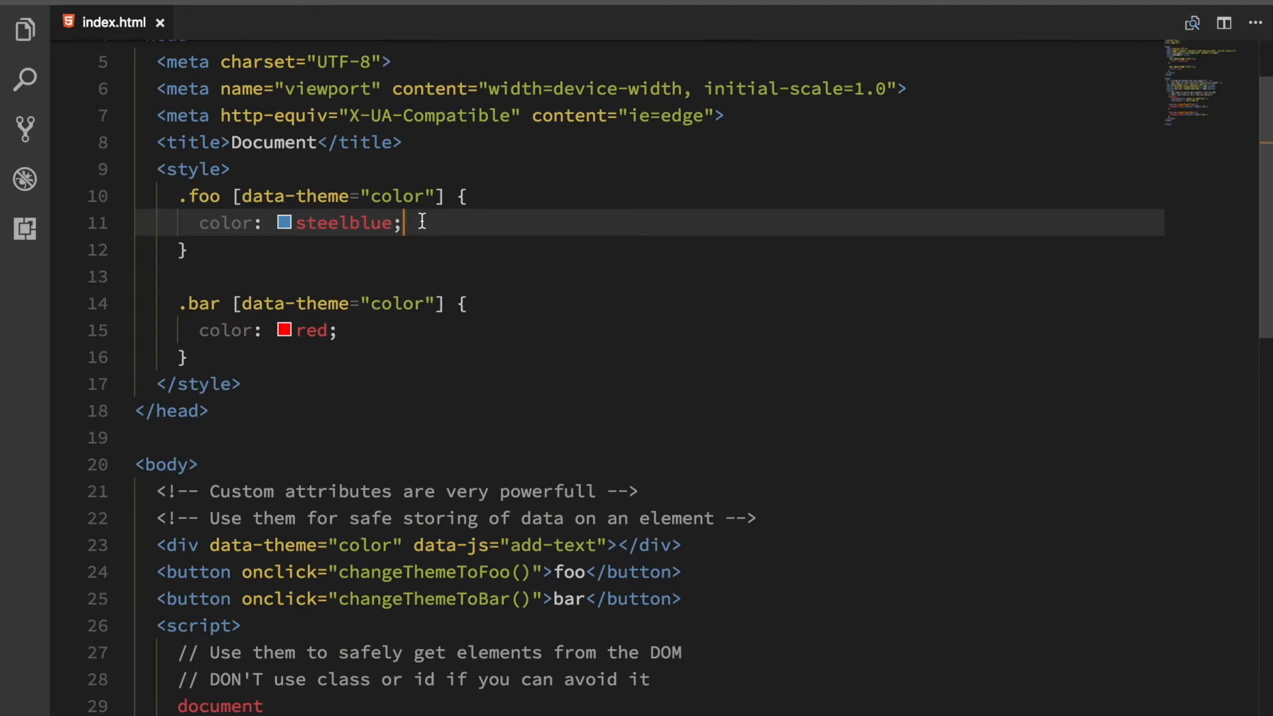
left_click(463, 197)
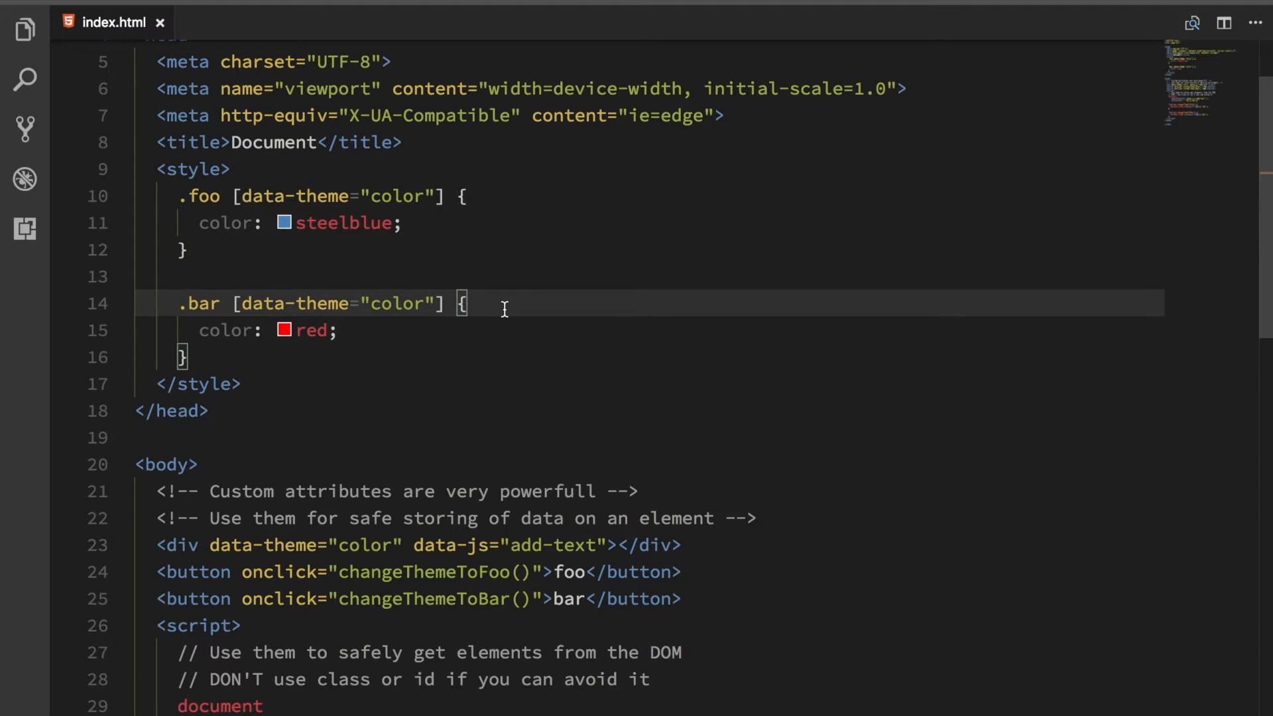
mouse_move(421, 320)
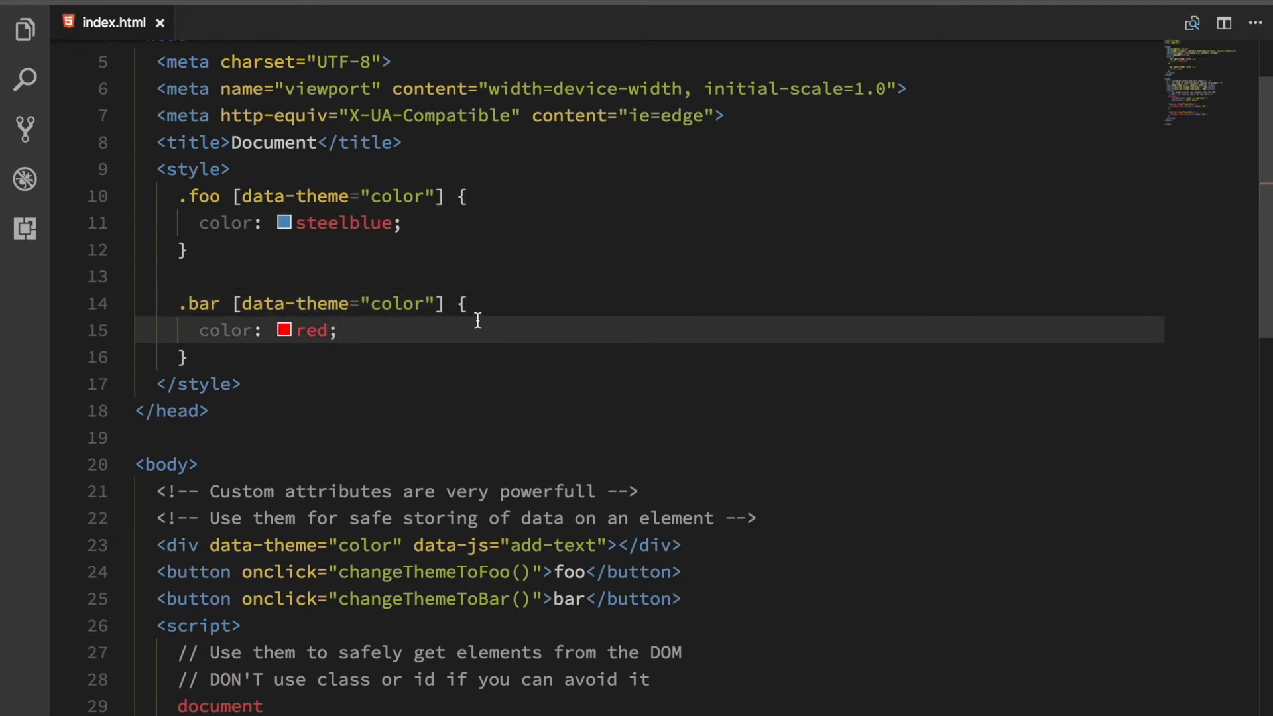
left_click(465, 303)
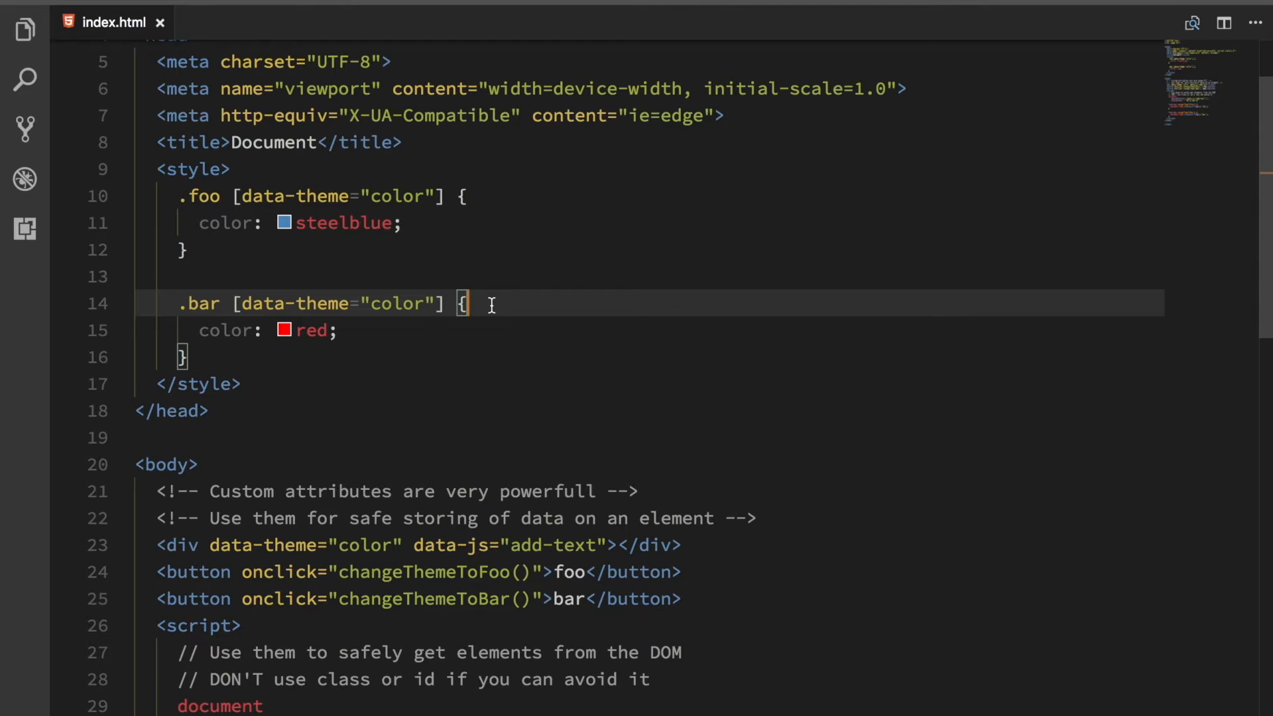
left_click(464, 196)
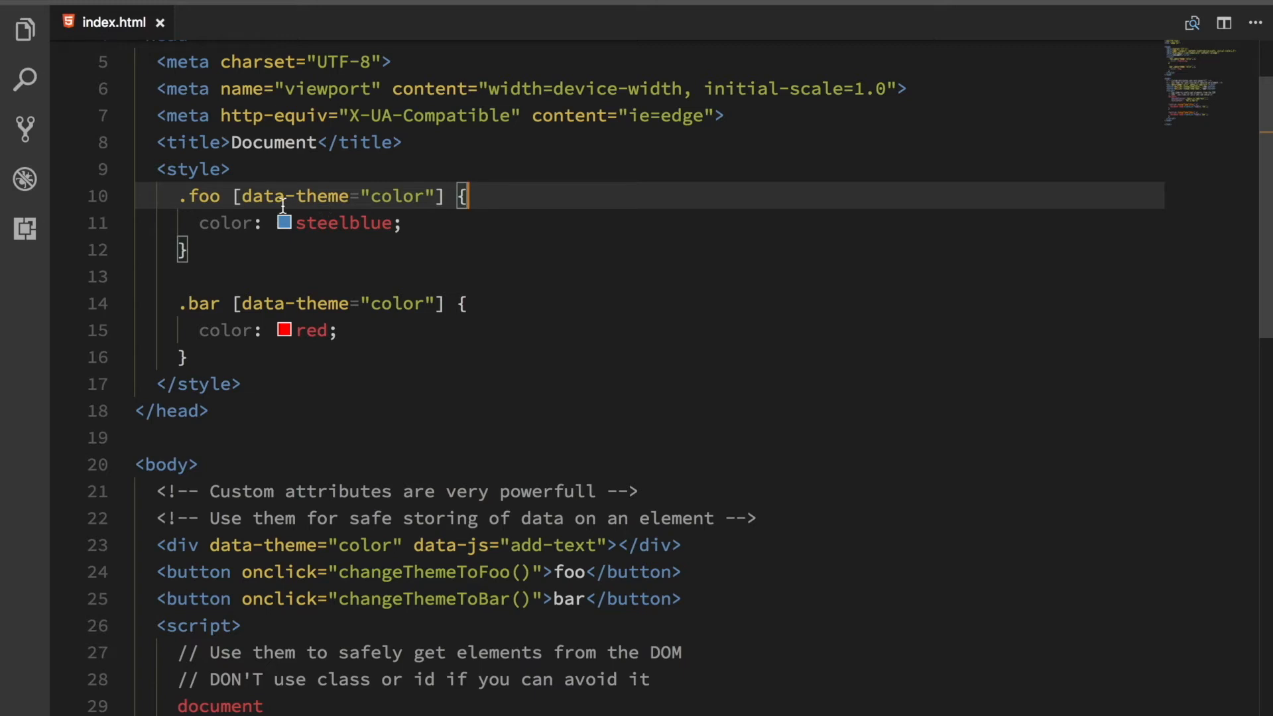
mouse_move(386, 198)
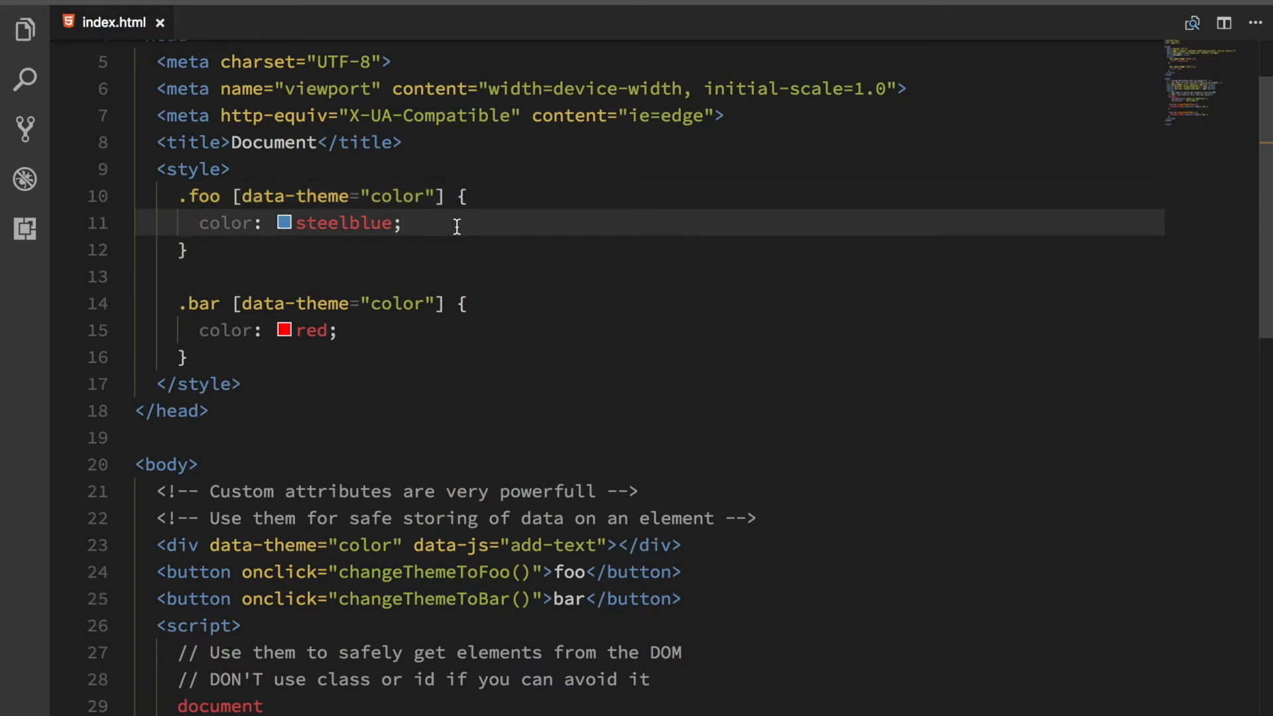
left_click(401, 223)
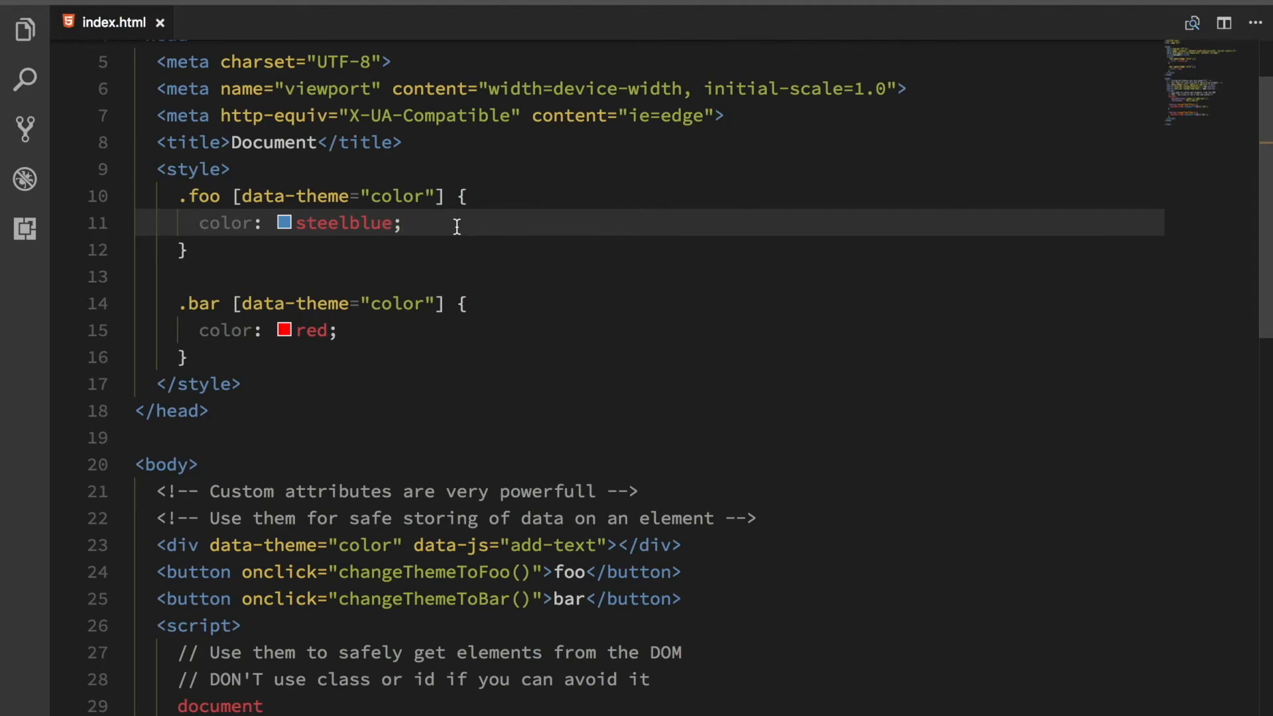
Switch to Chrome and apply the foo theme so Hello World turns blue.
key("cmd+tab")
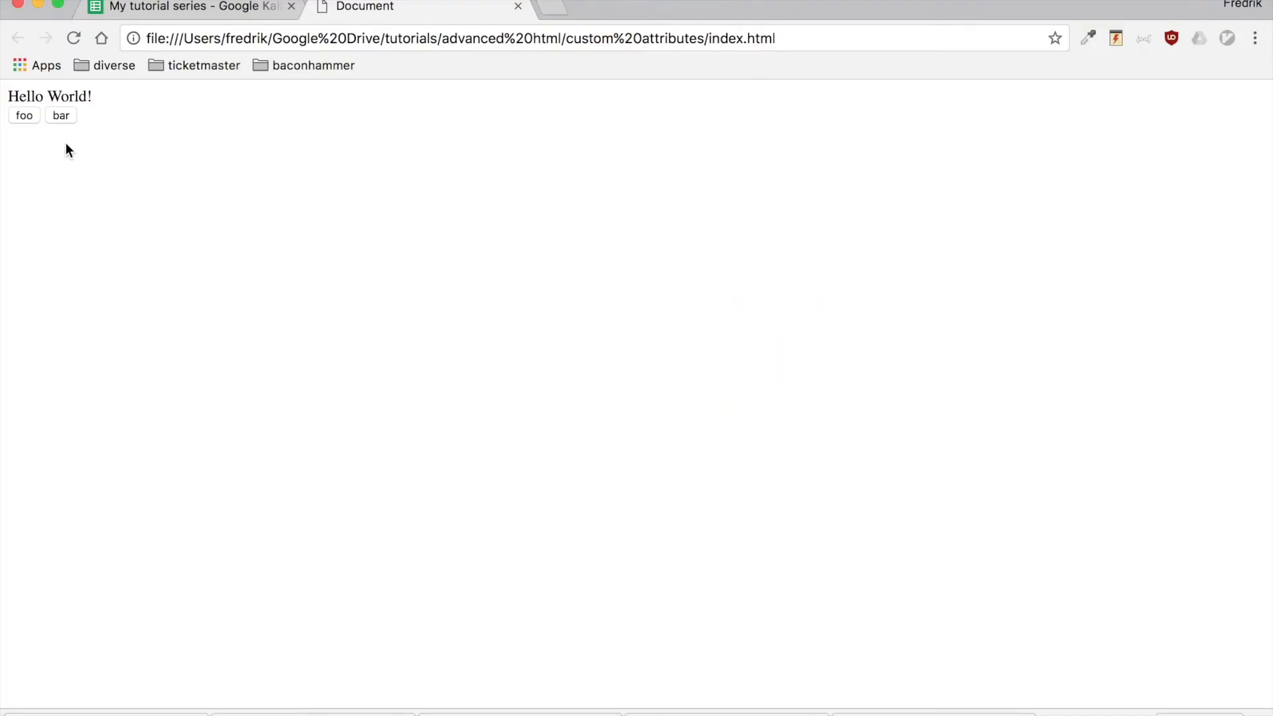
left_click(24, 115)
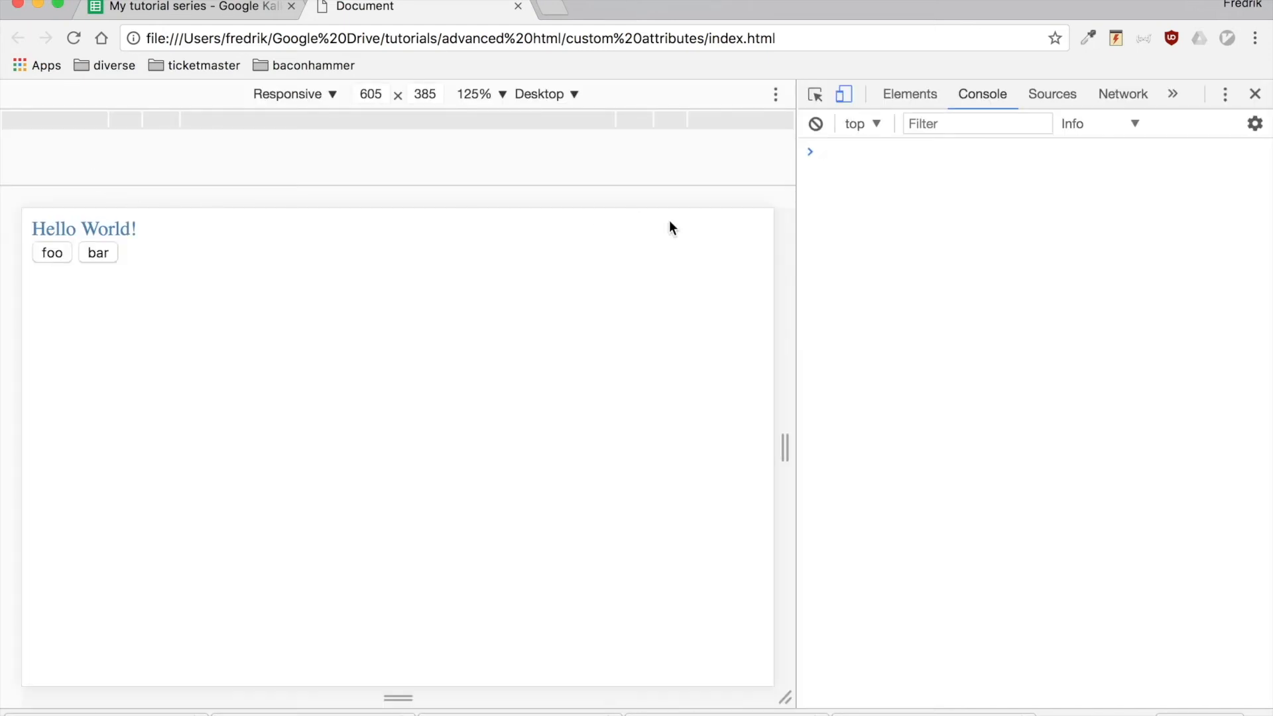
In the Elements tree, clear the body class and reapply bar so class="bar" turns Hello World red.
left_click(909, 93)
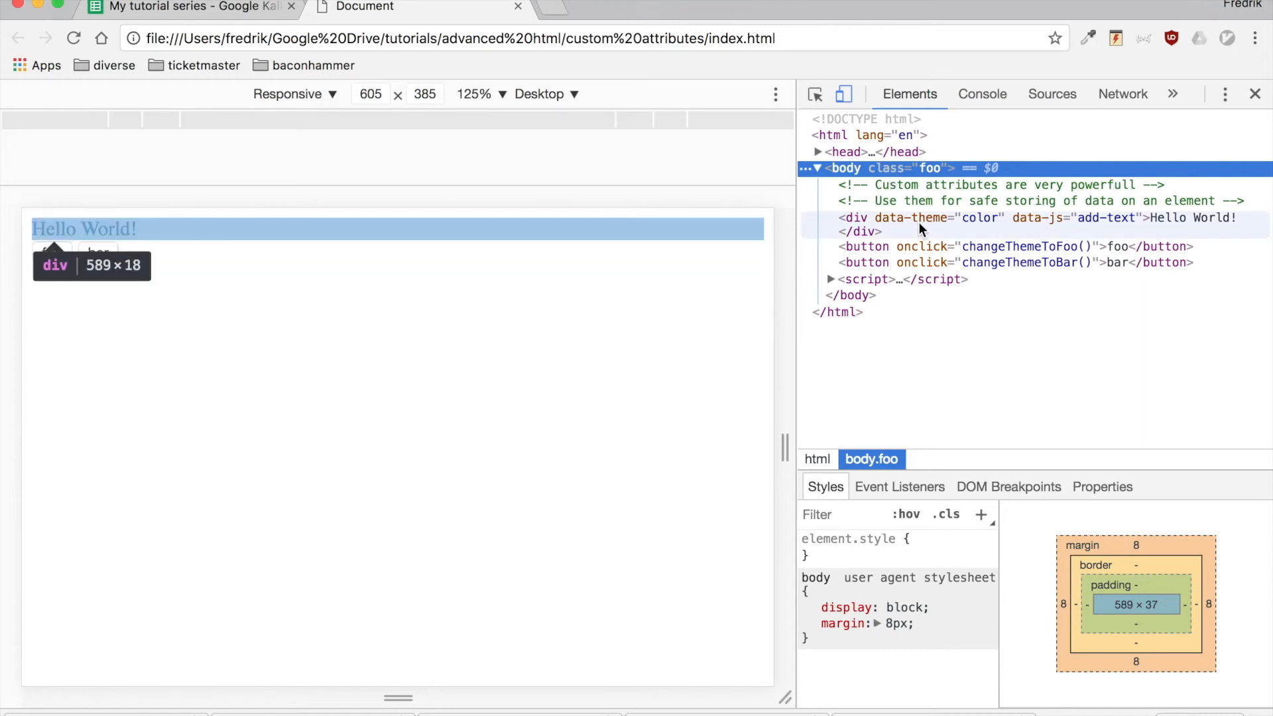
mouse_move(974, 226)
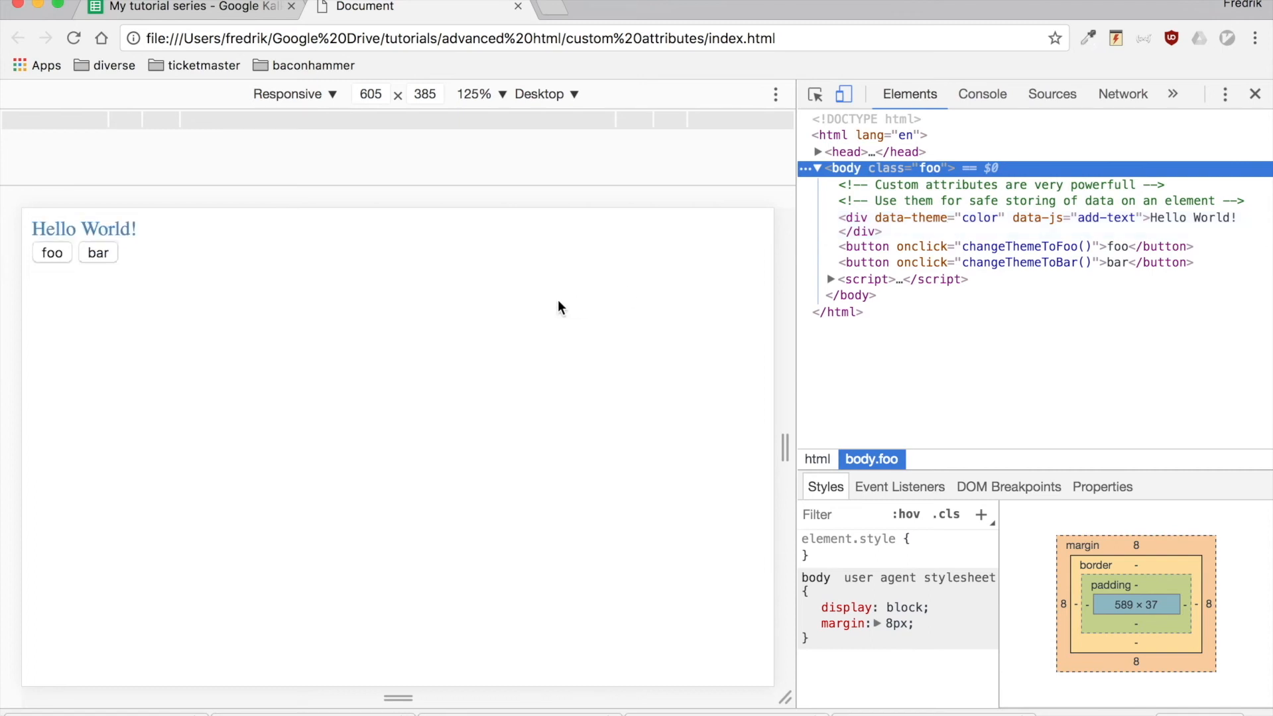
left_click(97, 252)
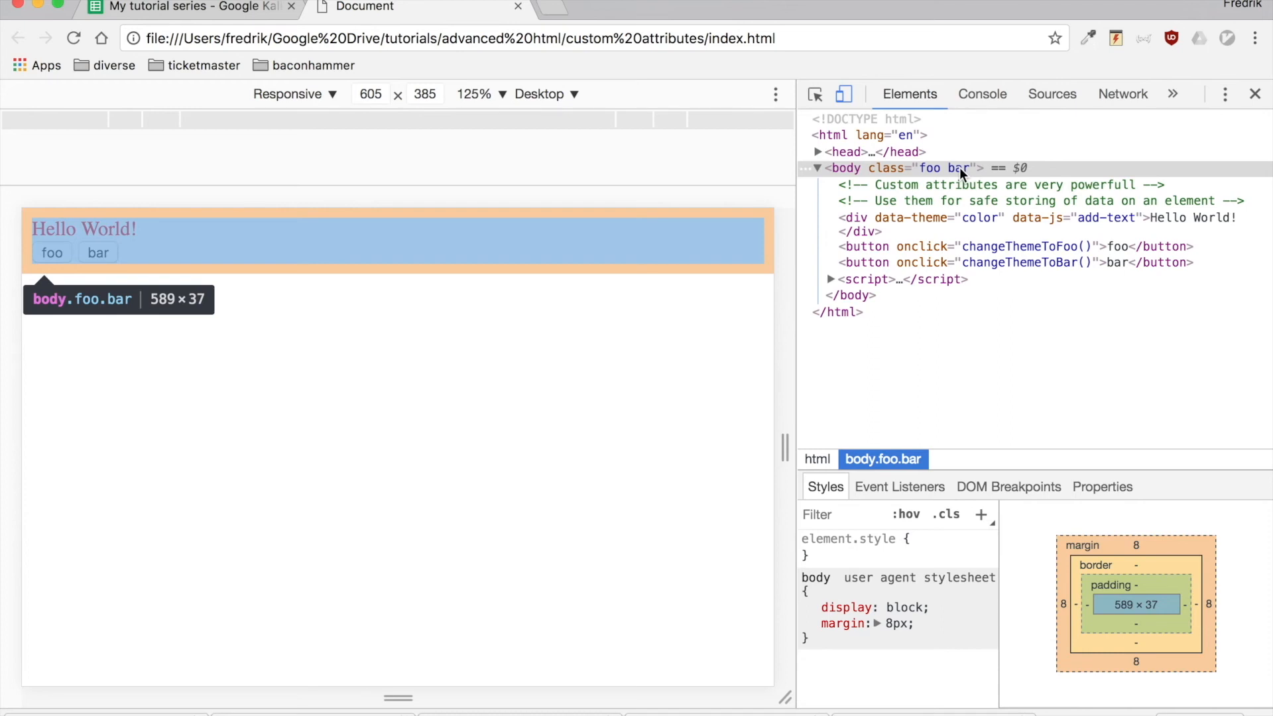
left_click(51, 252)
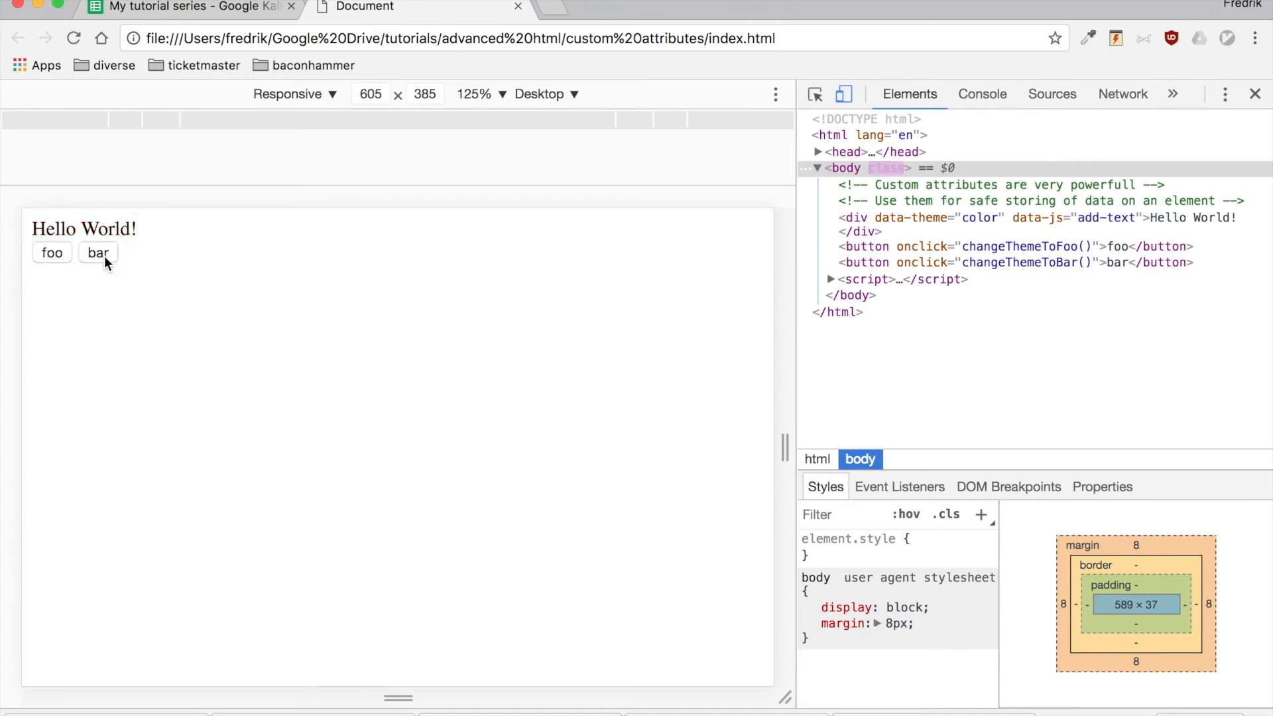
left_click(97, 252)
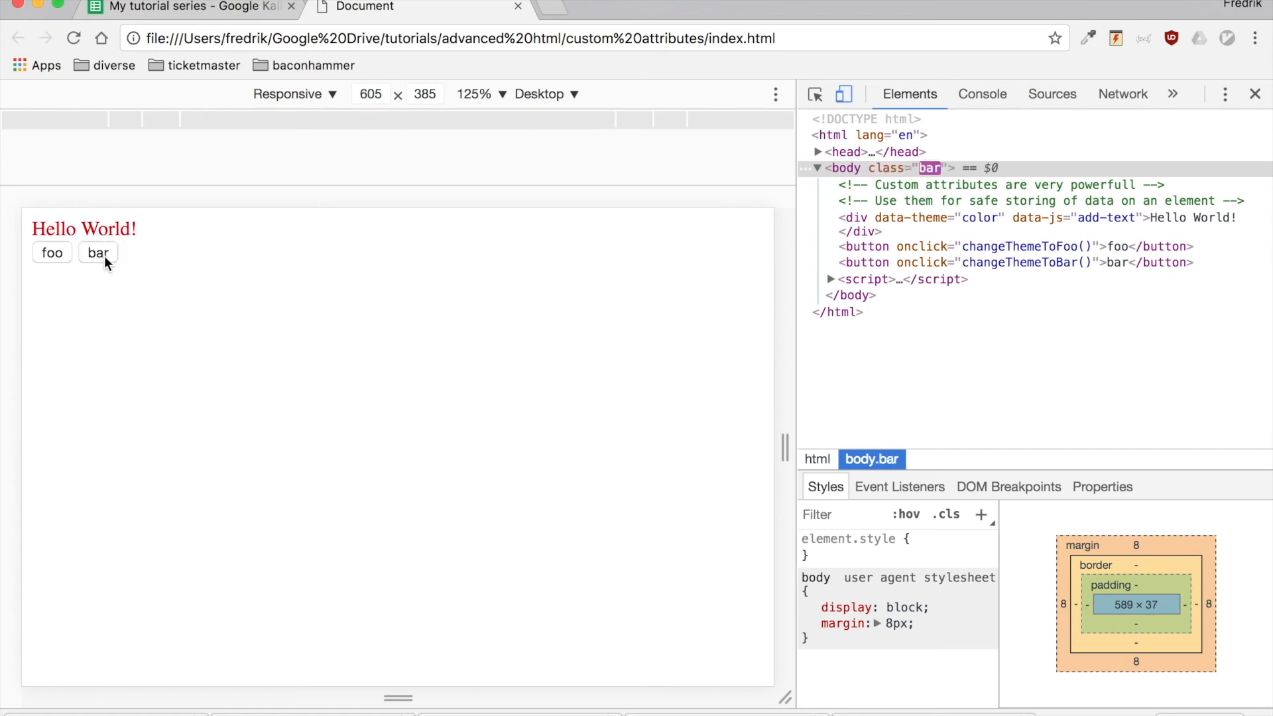